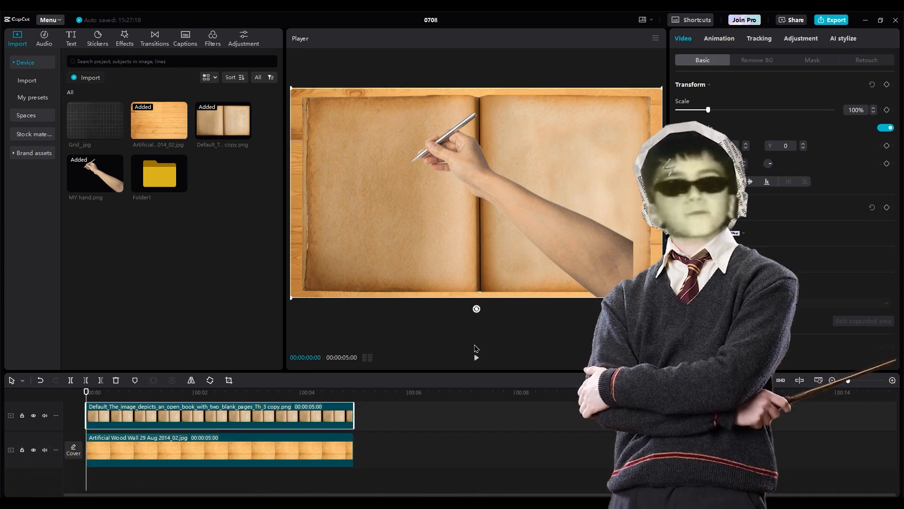
# - Place MY hand.png on a new track above the open book and extend clips to 10 seconds
pyautogui.click(219, 415)
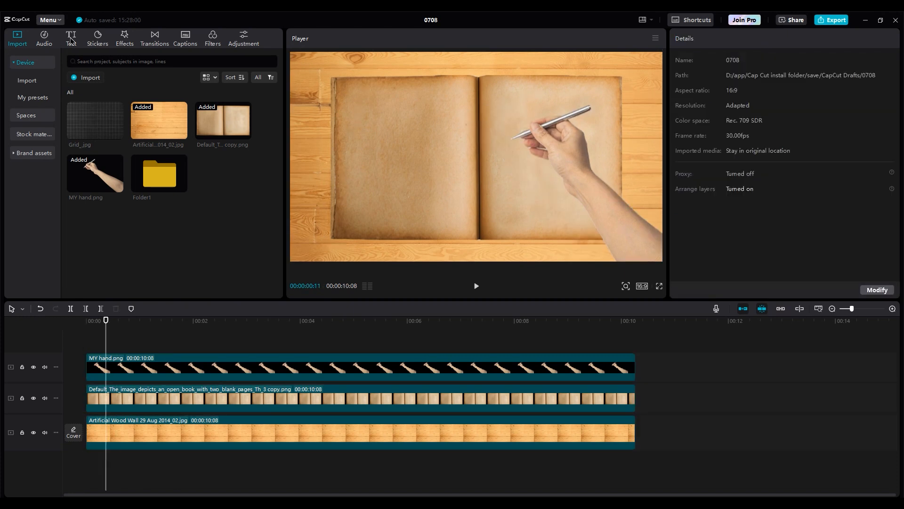
# - Add a text caption reading 'i want 3D camera in capcut' over the book's left page
pyautogui.click(71, 38)
pyautogui.write('i want')
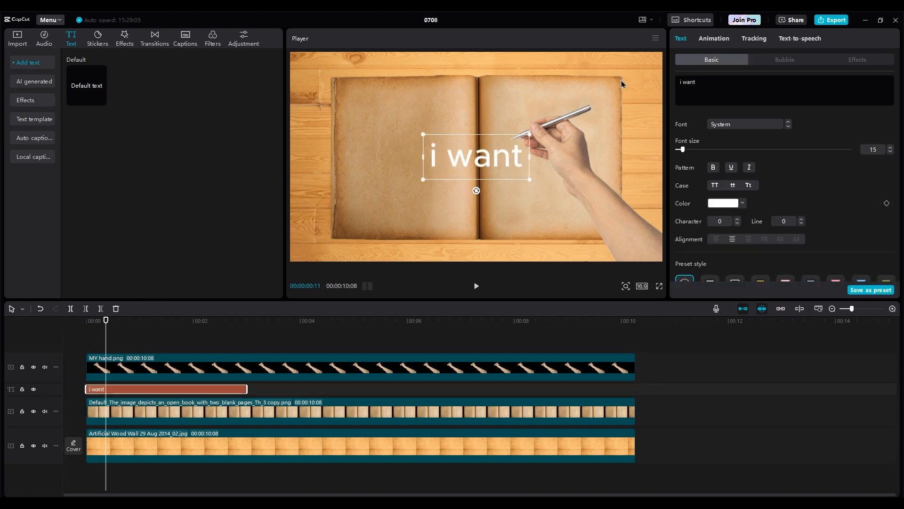
pyautogui.write('3D camera in')
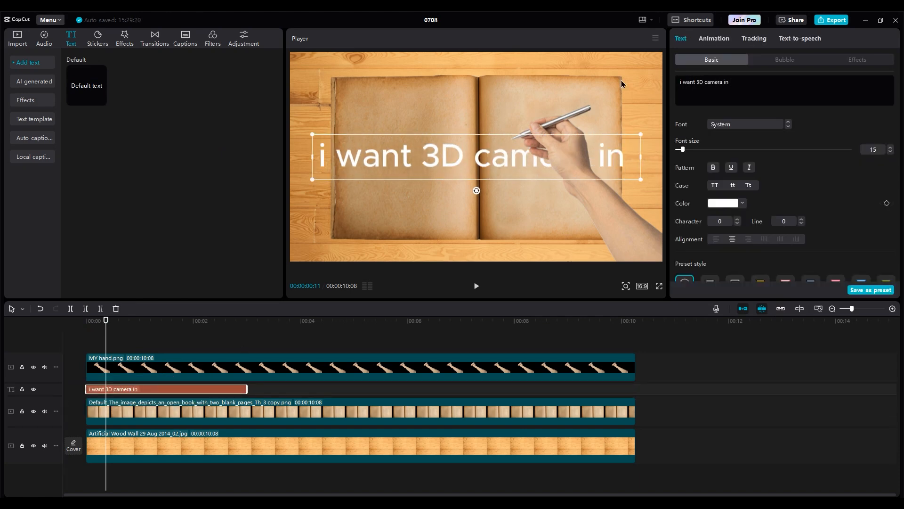
pyautogui.write('capcut')
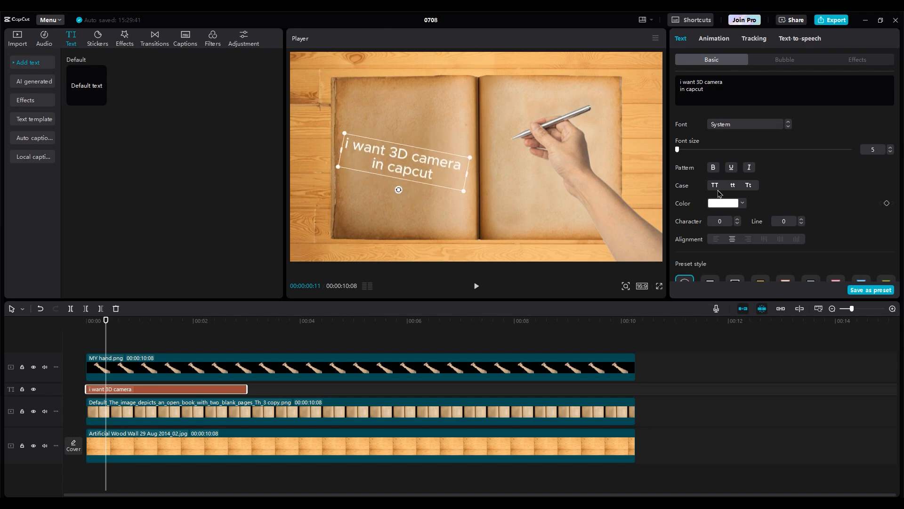
# - Style the caption with the AtomicMarker font and a dark red colour
pyautogui.click(747, 124)
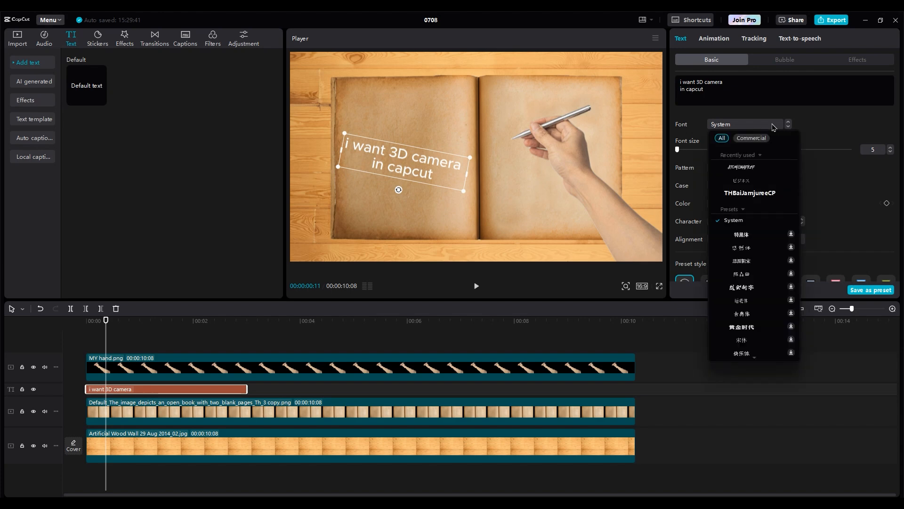
pyautogui.click(741, 166)
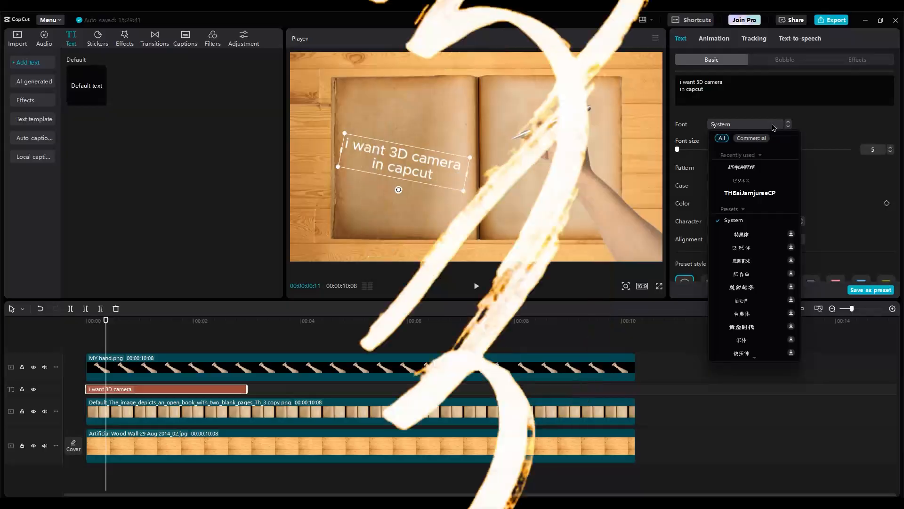
pyautogui.click(741, 168)
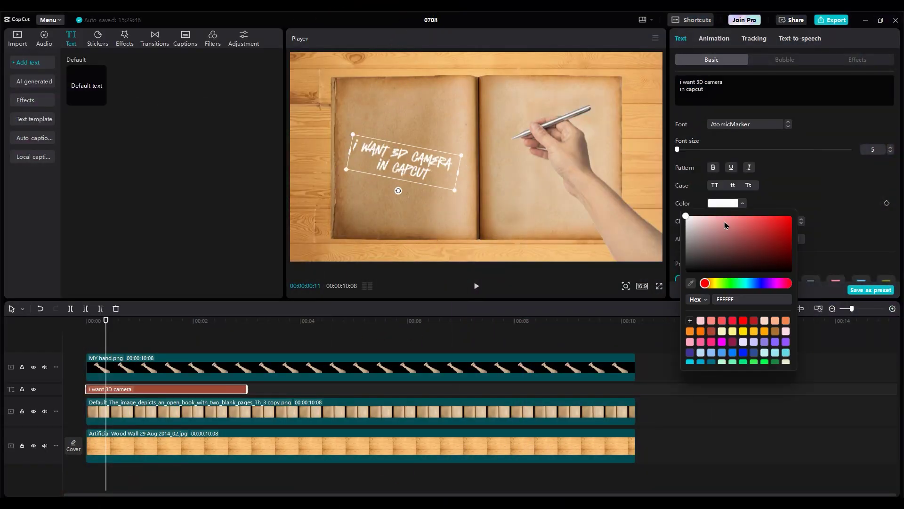
pyautogui.click(792, 257)
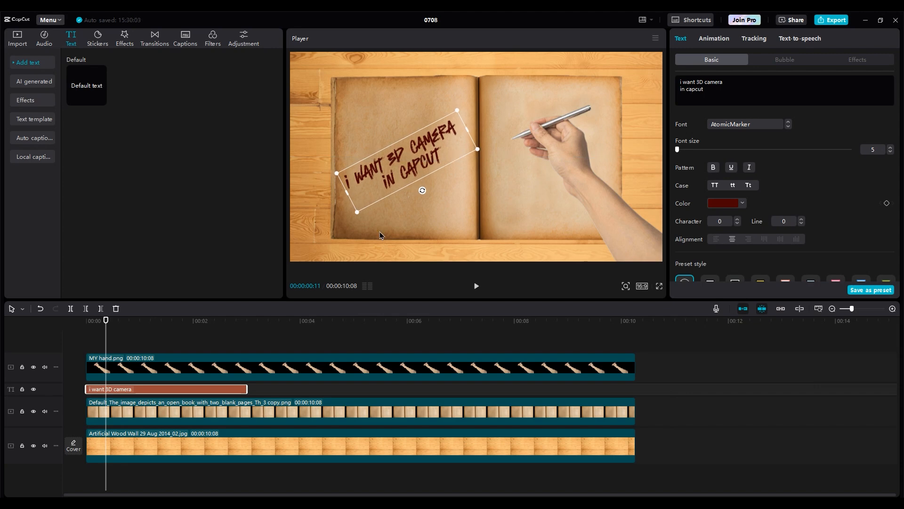
# - Give the caption a Type 2 entrance over 2.0s and a Dissolve exit animation
pyautogui.click(713, 37)
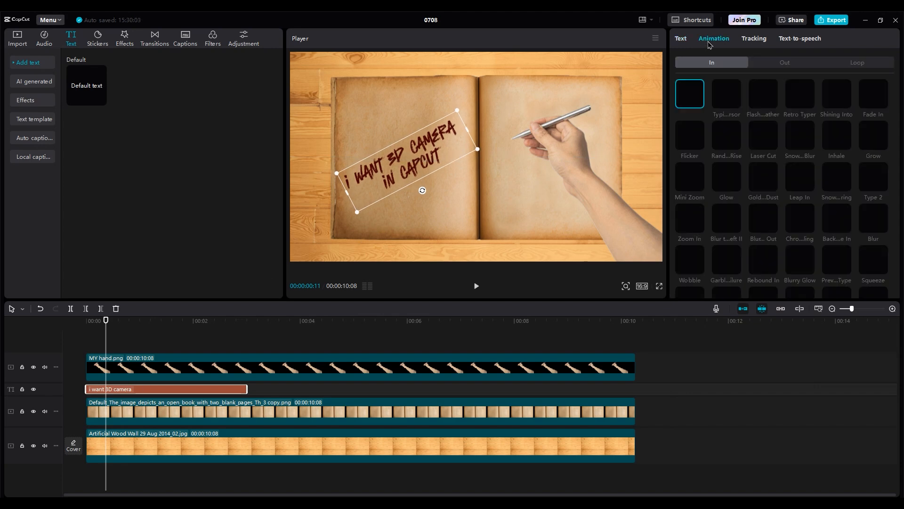
pyautogui.scroll(-3)
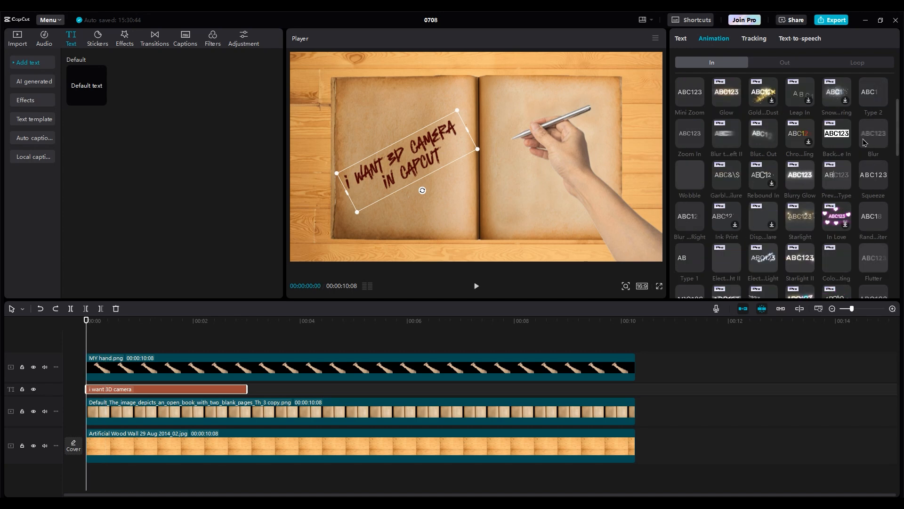
pyautogui.click(872, 95)
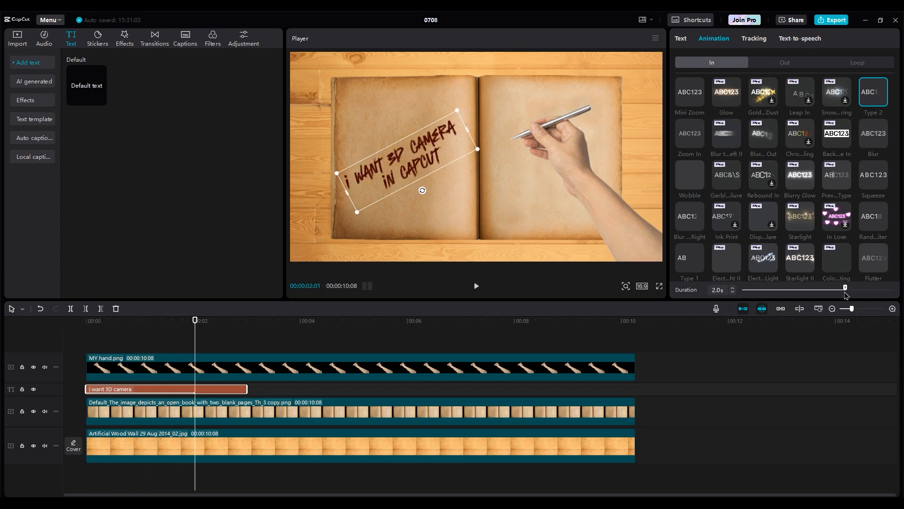
pyautogui.click(785, 63)
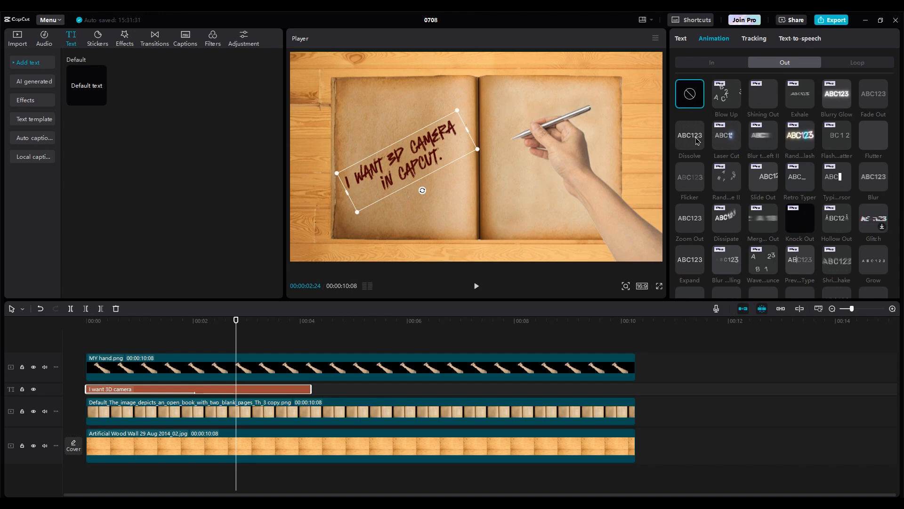
pyautogui.click(689, 134)
pyautogui.write('i can give you money')
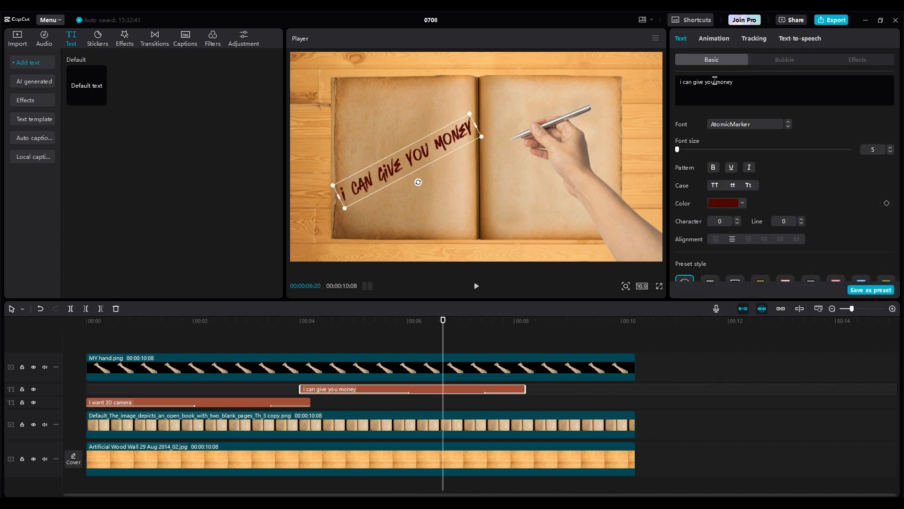
# - Check the duplicated second caption keeps its entrance animation
pyautogui.click(713, 38)
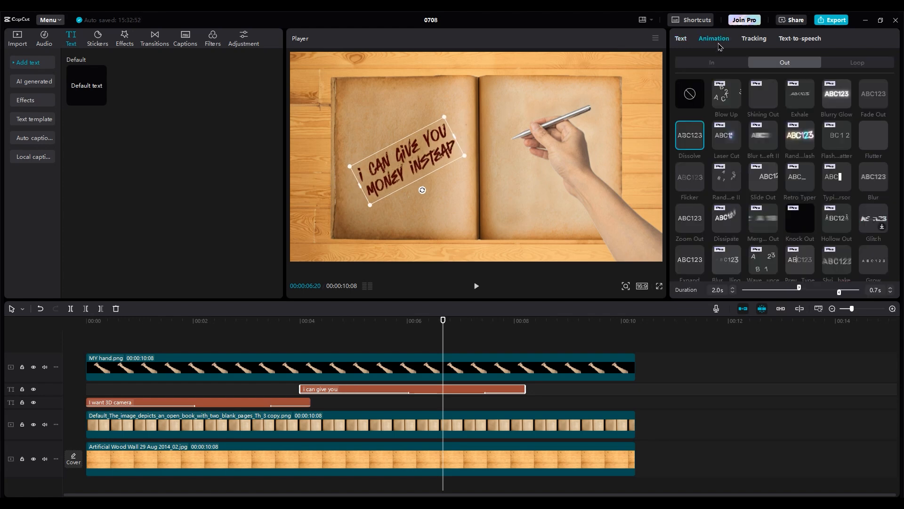
pyautogui.click(712, 62)
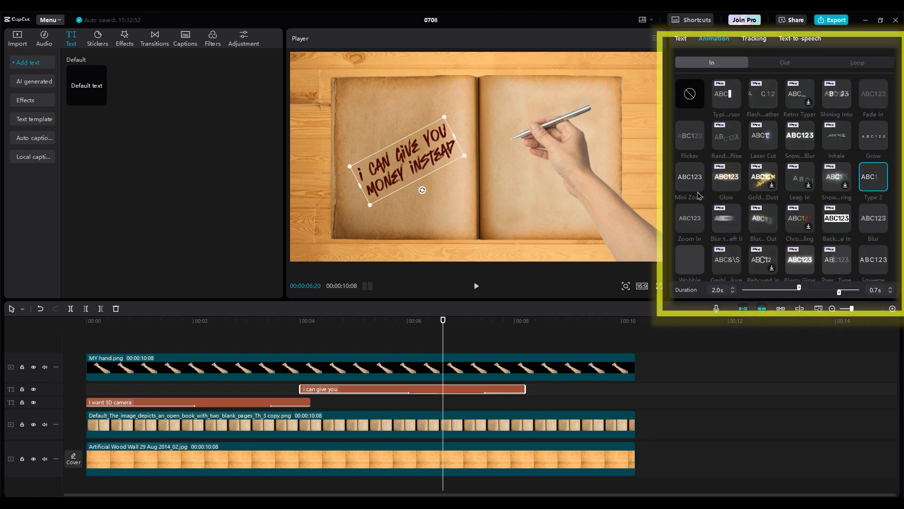
pyautogui.scroll(-3)
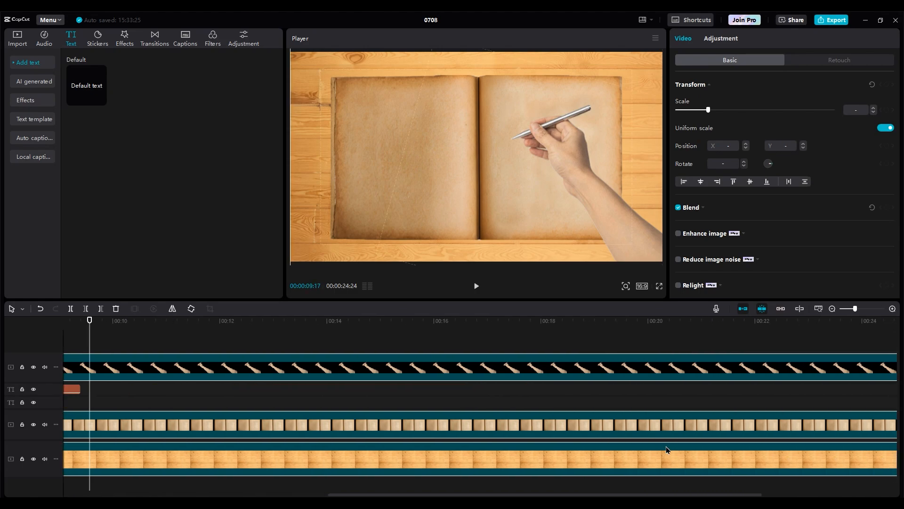
# - Edit a further duplicated caption to read 'Money is good but i want 3D camera'
pyautogui.click(114, 402)
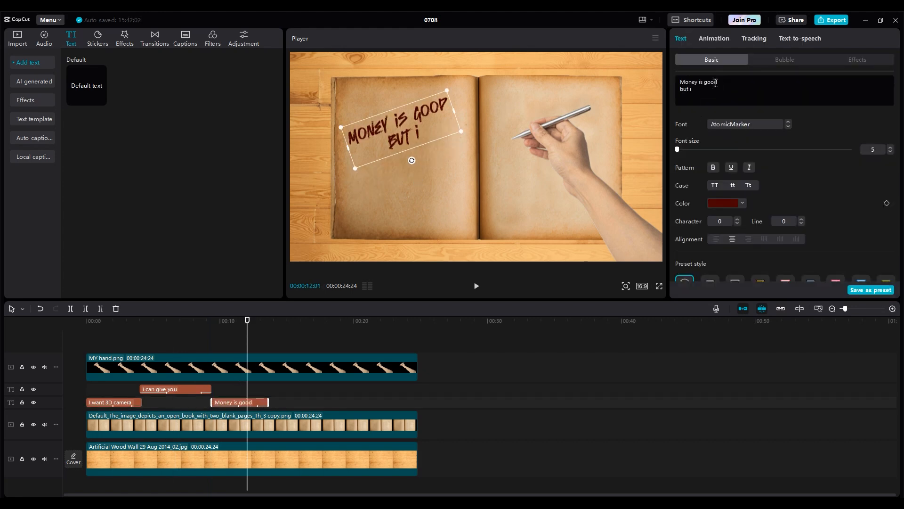
pyautogui.write('want 3d camera')
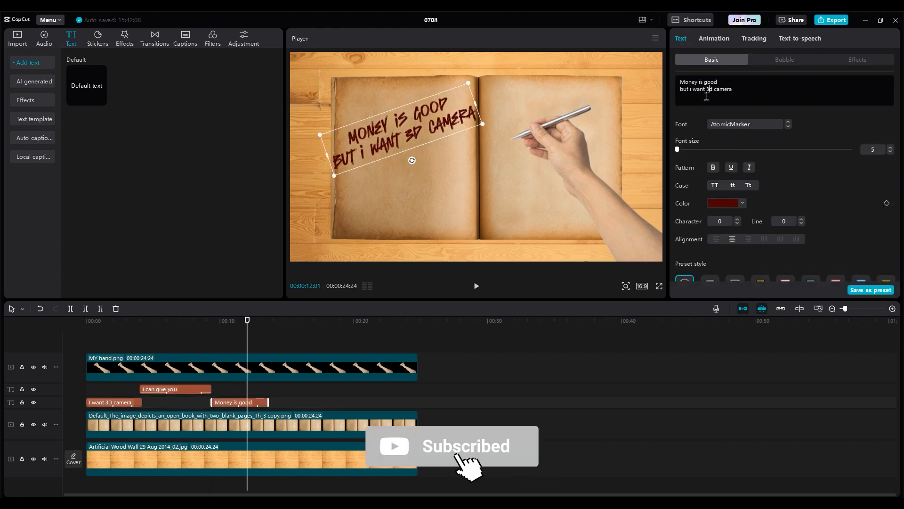
pyautogui.click(476, 285)
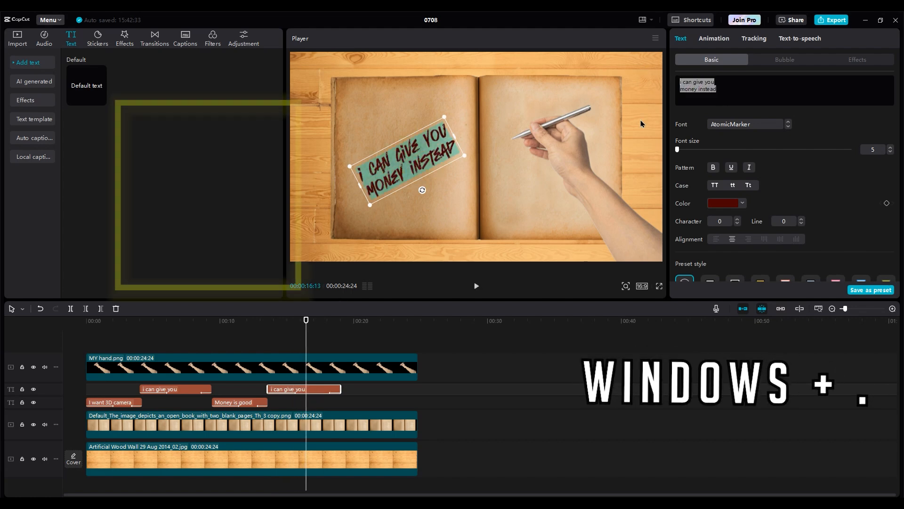
# - Bring up the Windows emoji picker (Win+.) to add an emoji to the money caption
pyautogui.press('win+.')
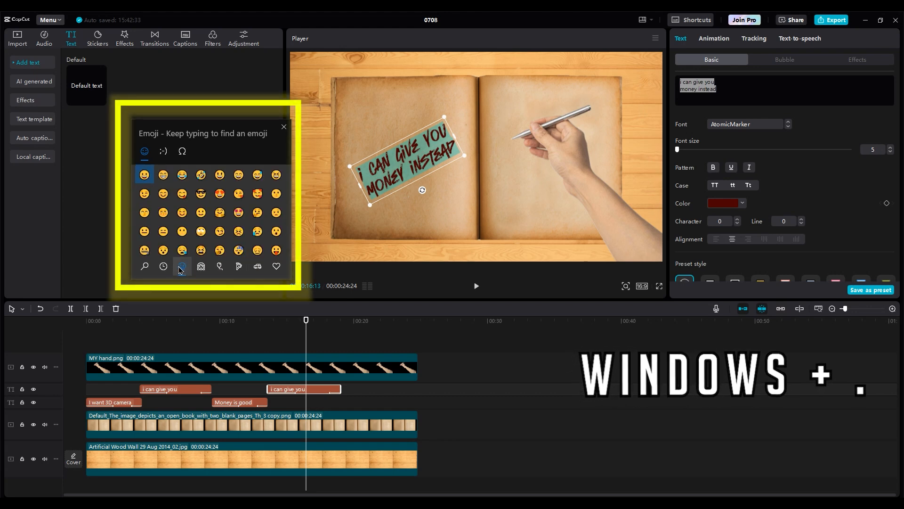
pyautogui.scroll(-3)
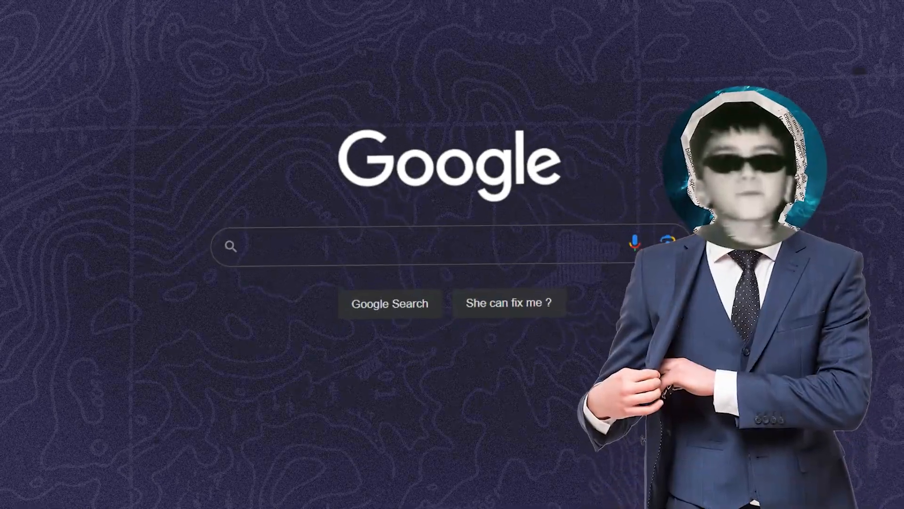
# - Find and launch Wondershare UniConverter and go to its Compressor
pyautogui.write('Wondershare Unico')
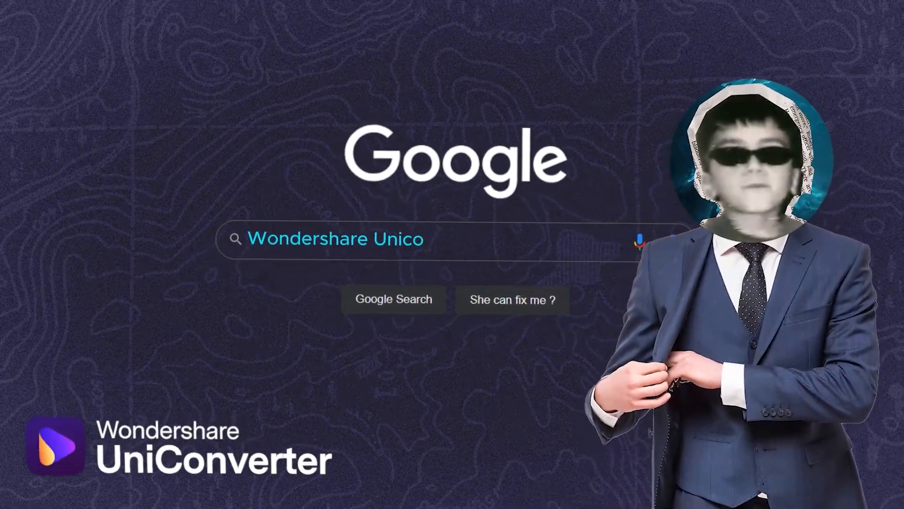
pyautogui.write('nverter')
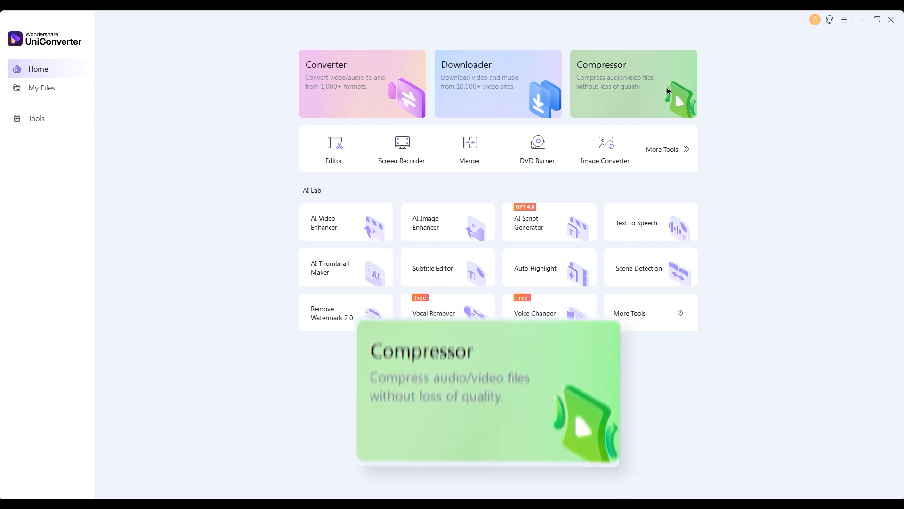
pyautogui.click(633, 83)
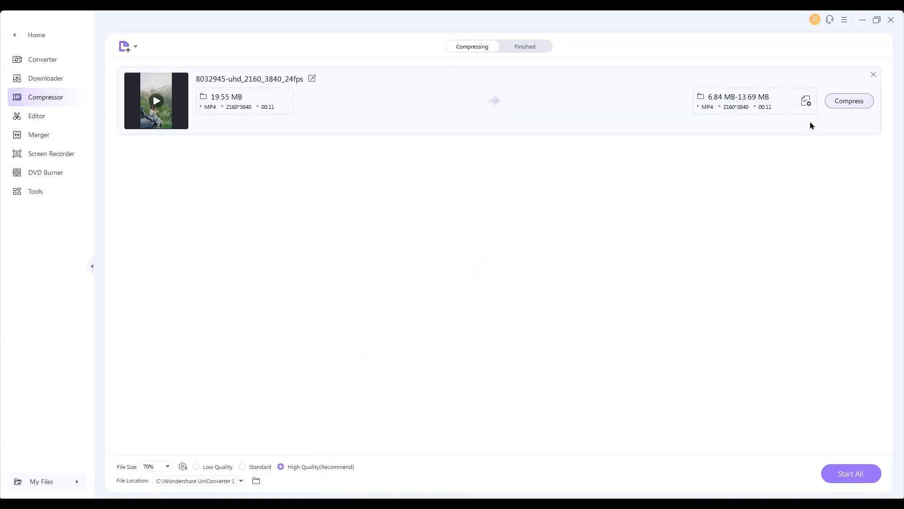
# - Confirm the loaded 4K video's compression at High Quality, about 72 percent
pyautogui.click(806, 101)
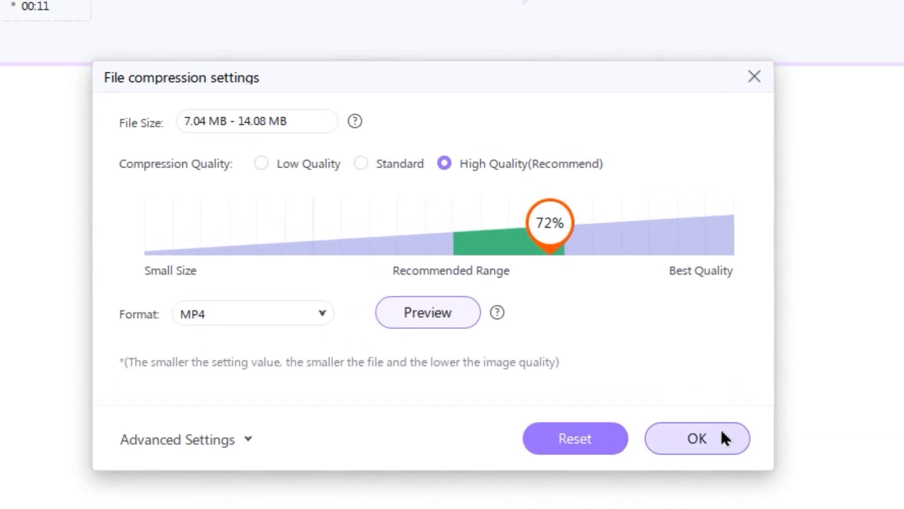
pyautogui.click(697, 438)
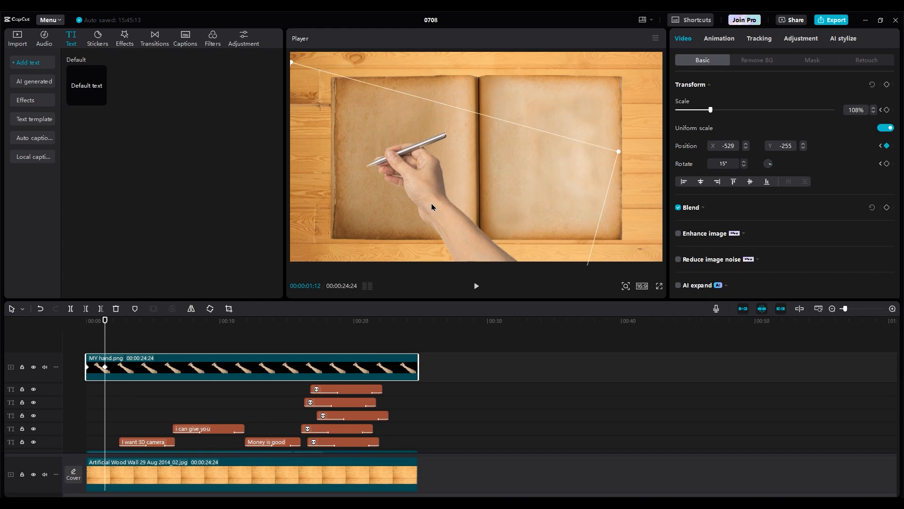
# - Play and pause along the writing to keyframe the hand following the I WANT 3D CAMERA line
pyautogui.click(476, 286)
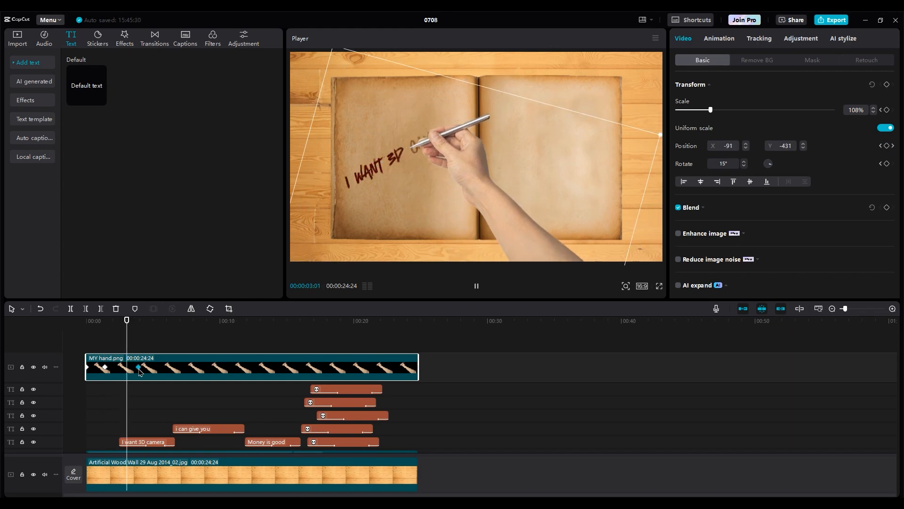
pyautogui.click(475, 285)
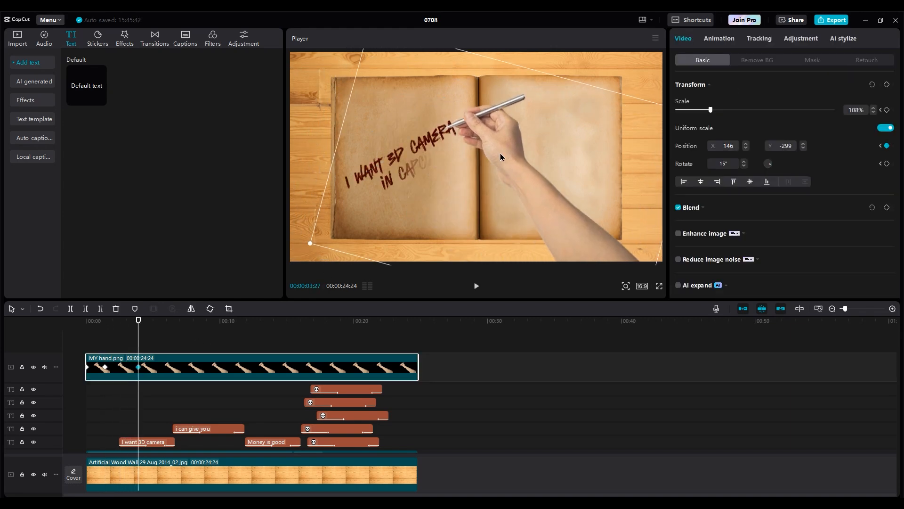
pyautogui.click(476, 285)
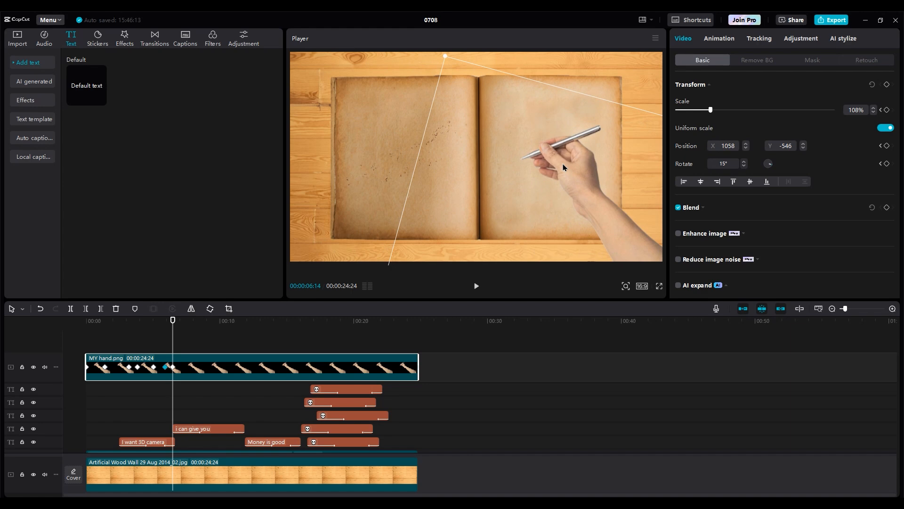
pyautogui.click(476, 285)
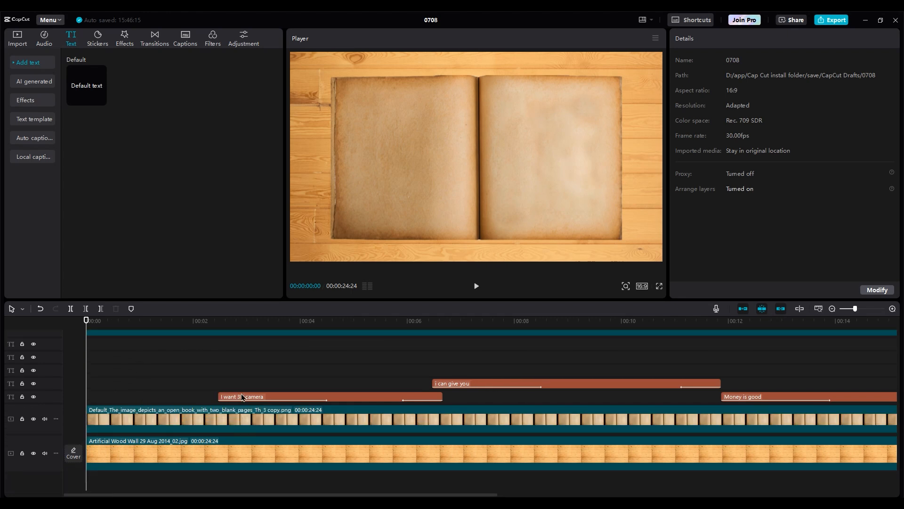
# - Select the hand clip at the later caption lines ready for more position keyframes
pyautogui.click(242, 396)
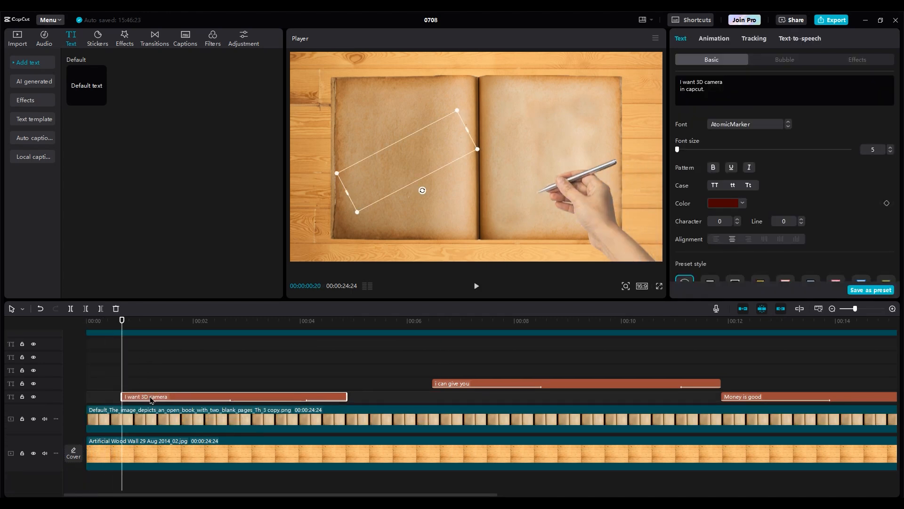
pyautogui.click(475, 286)
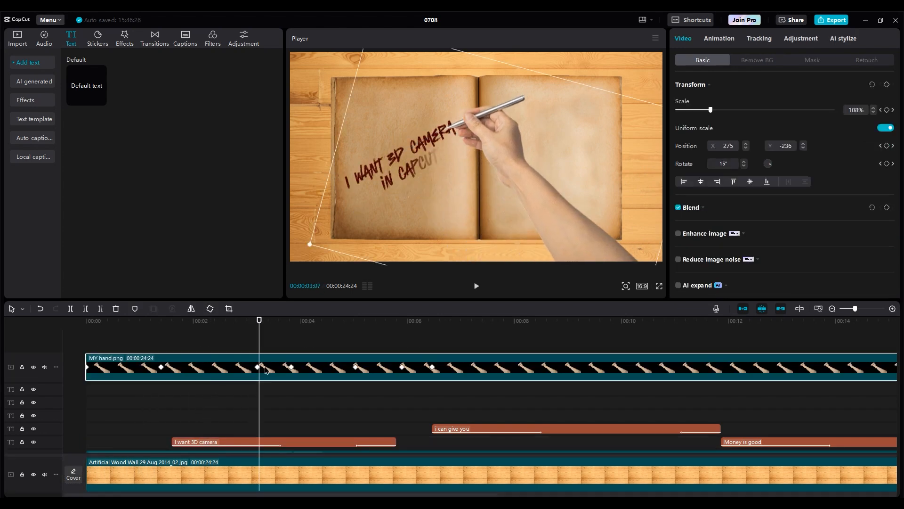
pyautogui.click(476, 285)
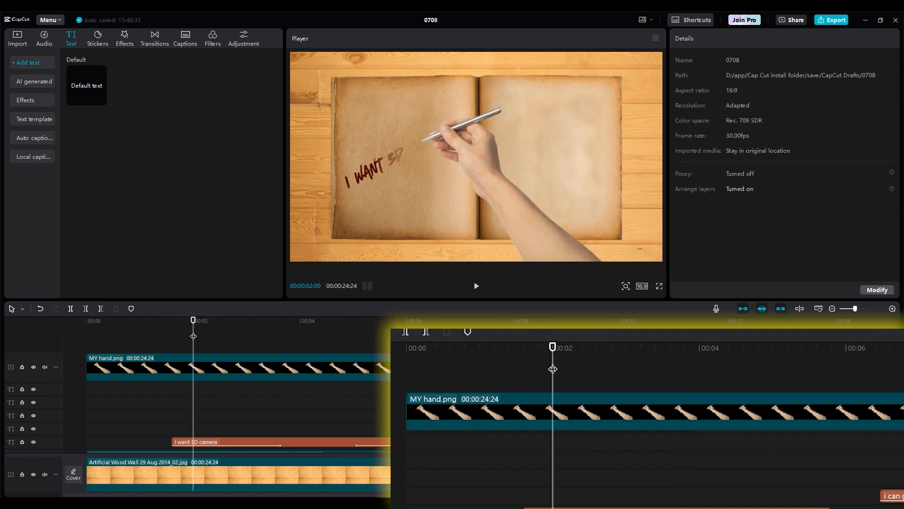
pyautogui.click(475, 286)
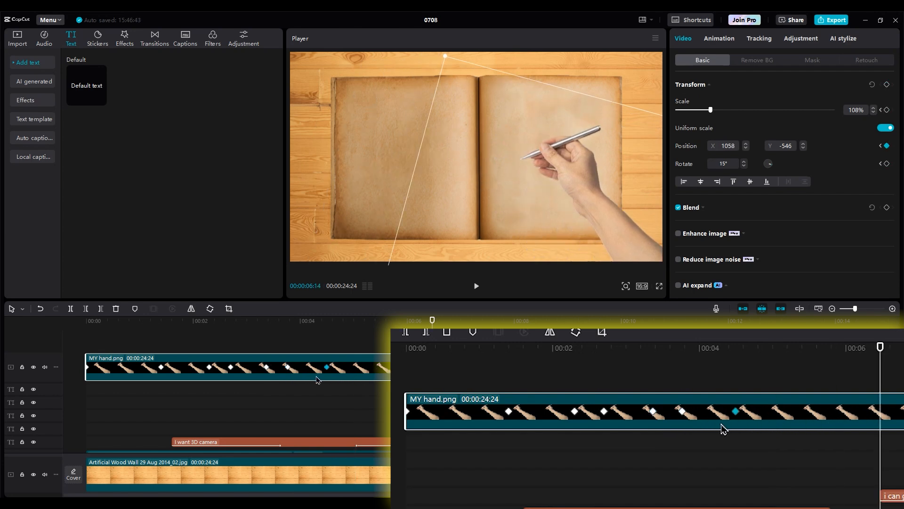
pyautogui.moveTo(877, 427)
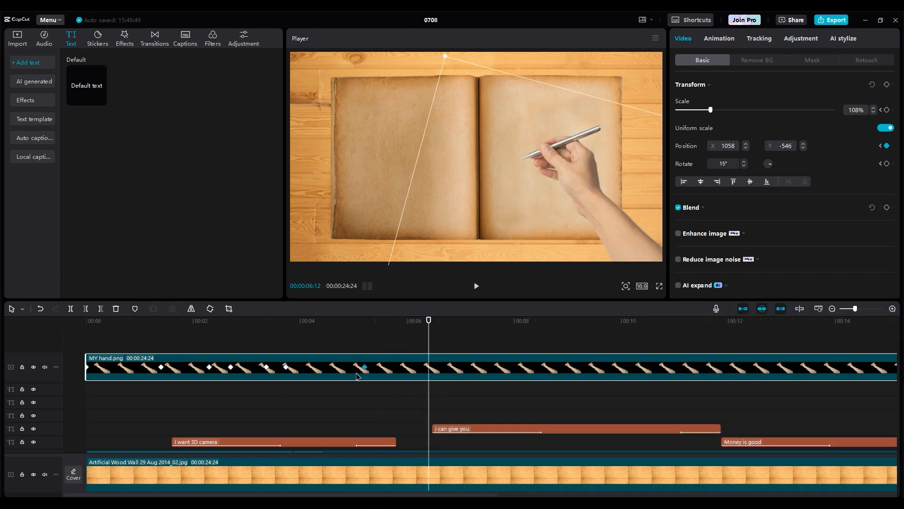
pyautogui.moveTo(273, 410)
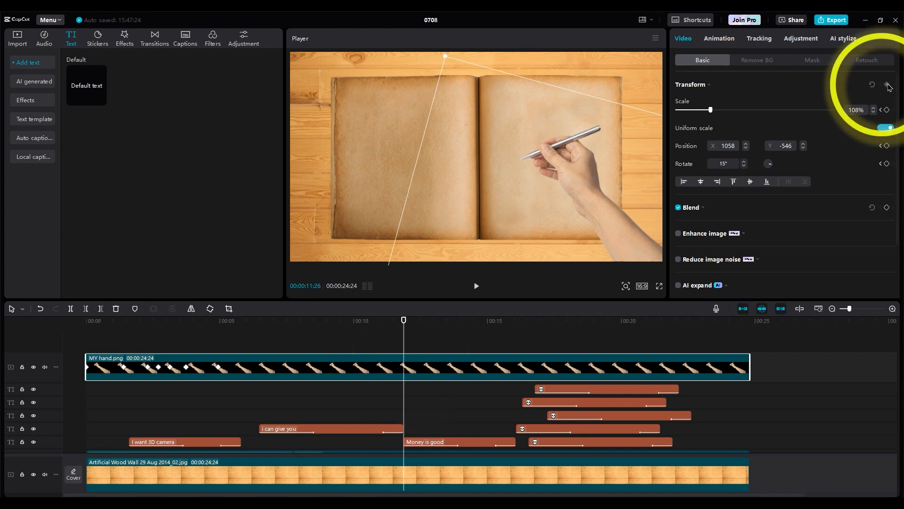
# - Add Position keyframes so the pen tracks MONEY IS GOOD BUT I WANT 3D CAMERA
pyautogui.click(887, 84)
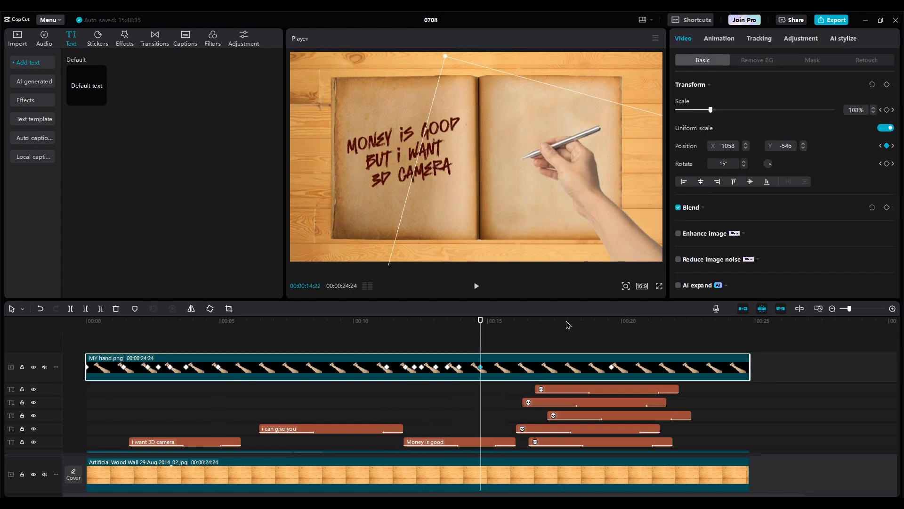
pyautogui.click(476, 285)
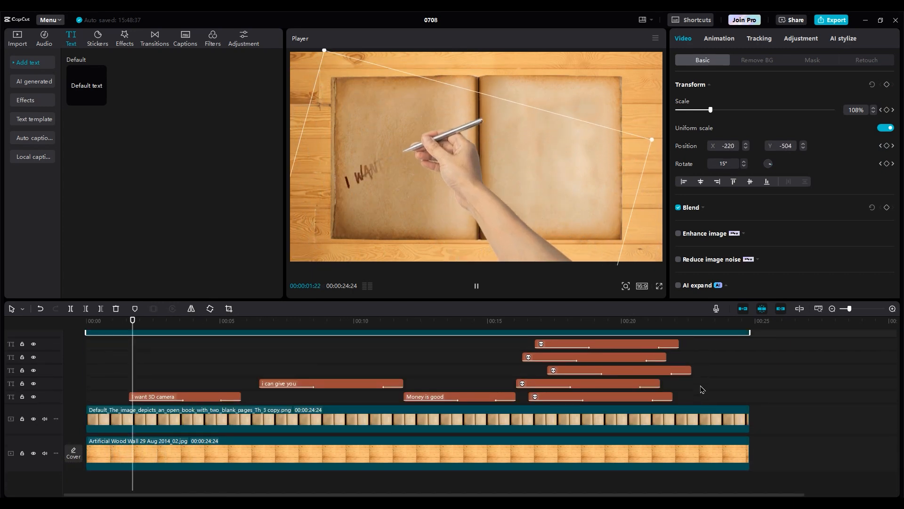
# - Add Rotate keyframes so the hand tilts back and forth, checking with playback
pyautogui.click(17, 38)
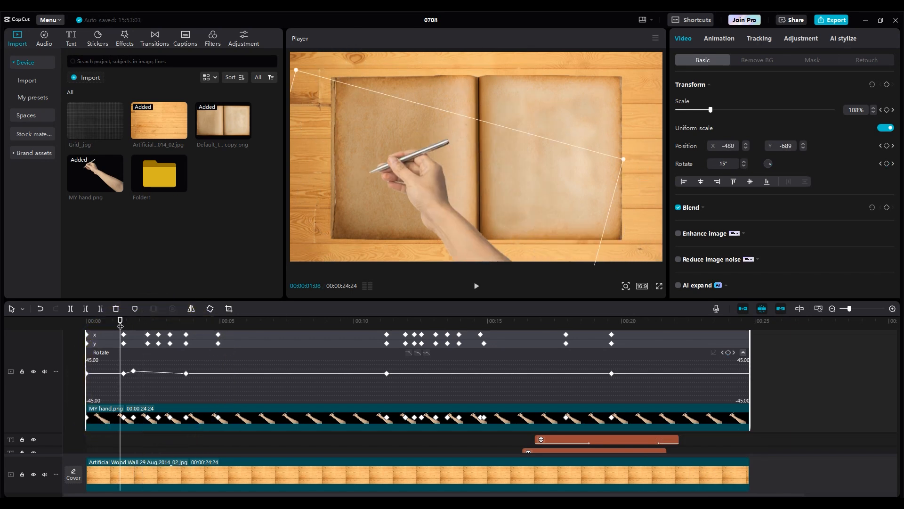
pyautogui.click(475, 285)
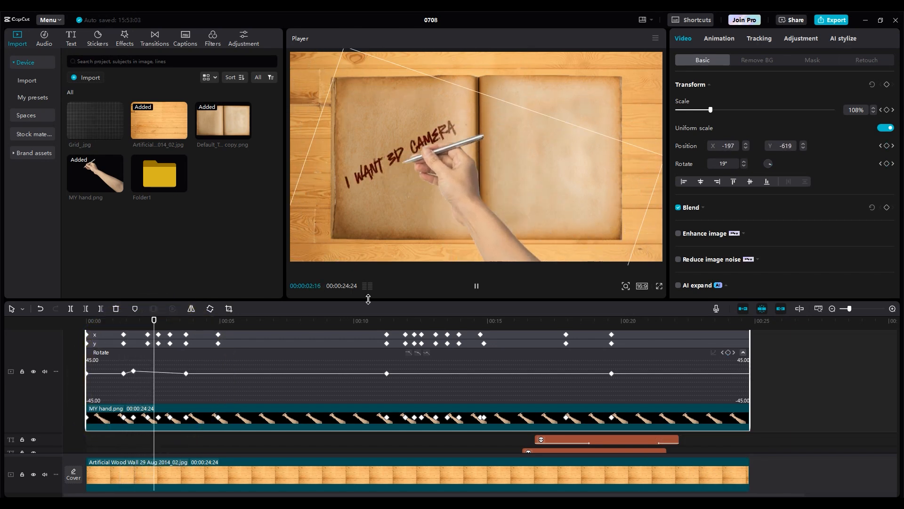
pyautogui.click(744, 166)
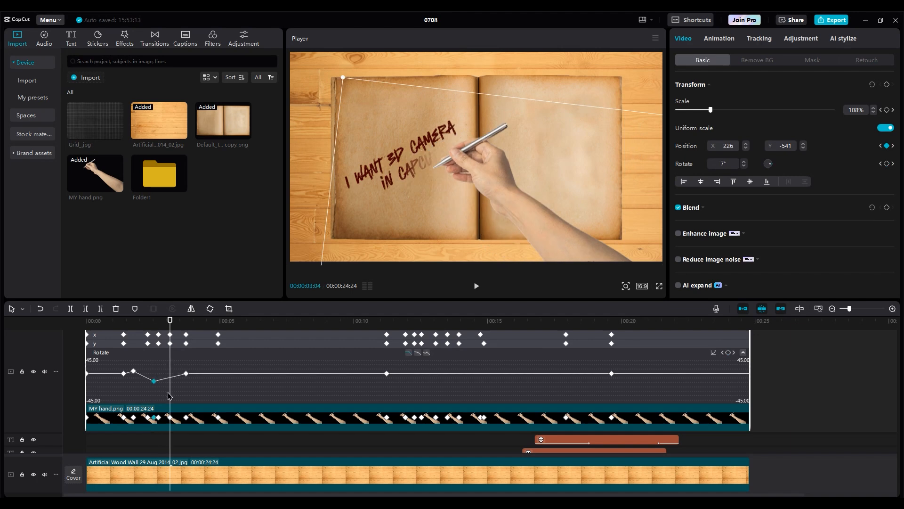
pyautogui.moveTo(175, 381)
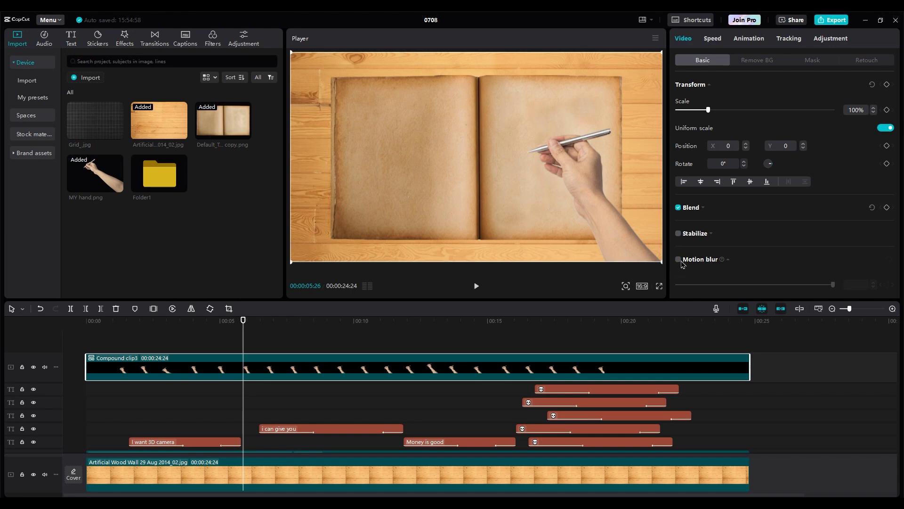
# - Enable motion blur on the hand compound clip at blur 41, blend 42 and preview it
pyautogui.click(679, 259)
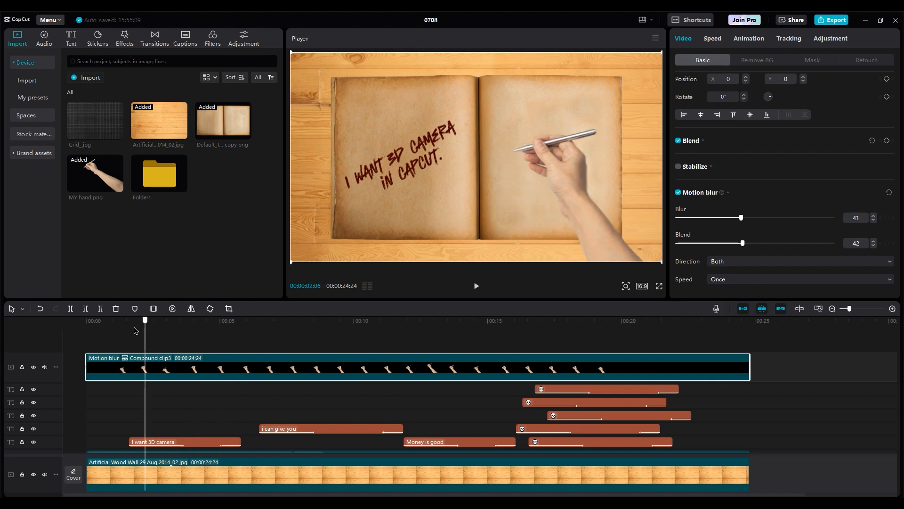
pyautogui.click(475, 286)
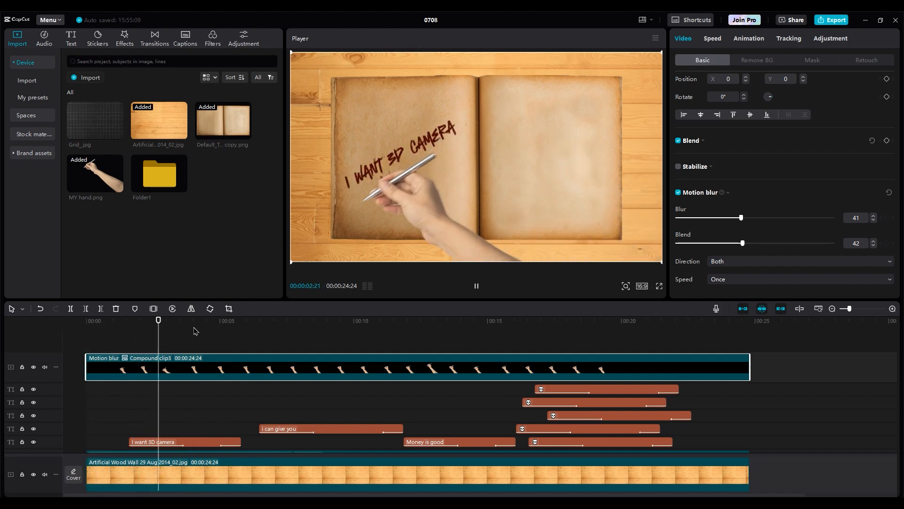
# - Add the Play Pendulum effect from Nightclub video effects onto the hand clip
pyautogui.click(124, 37)
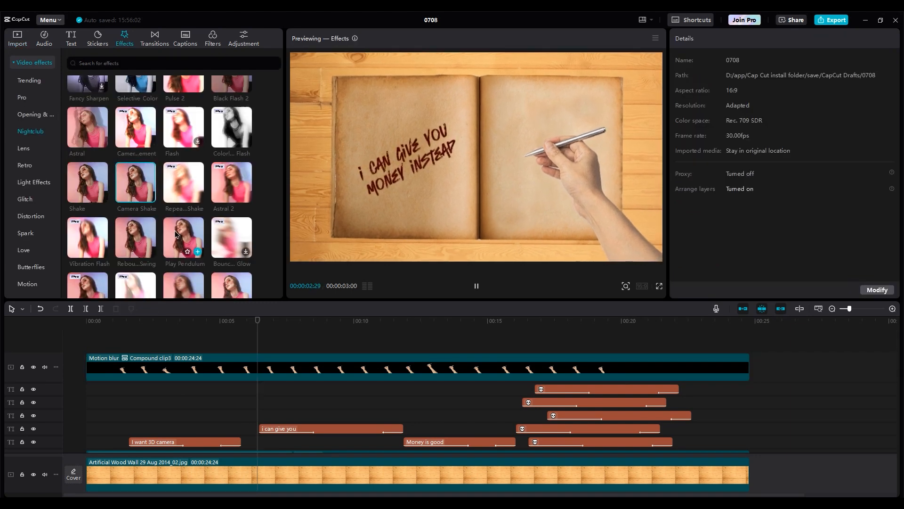
pyautogui.click(184, 238)
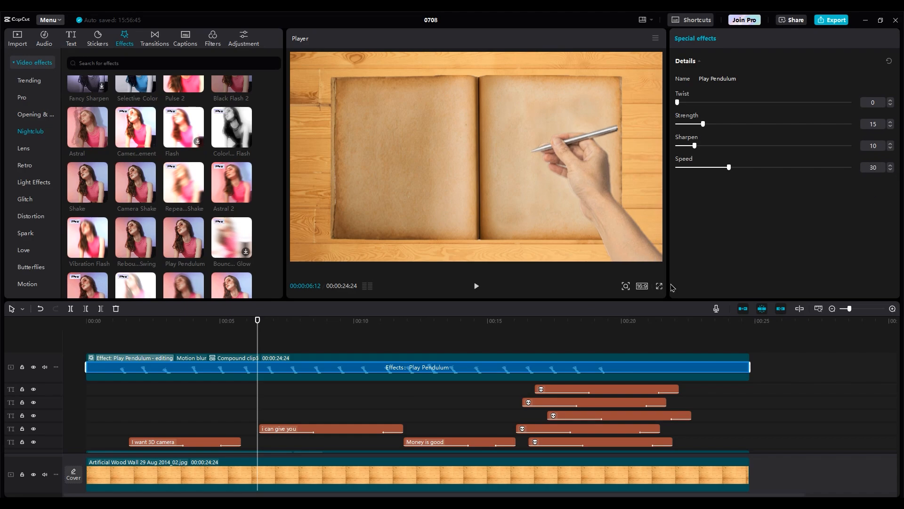
pyautogui.click(17, 39)
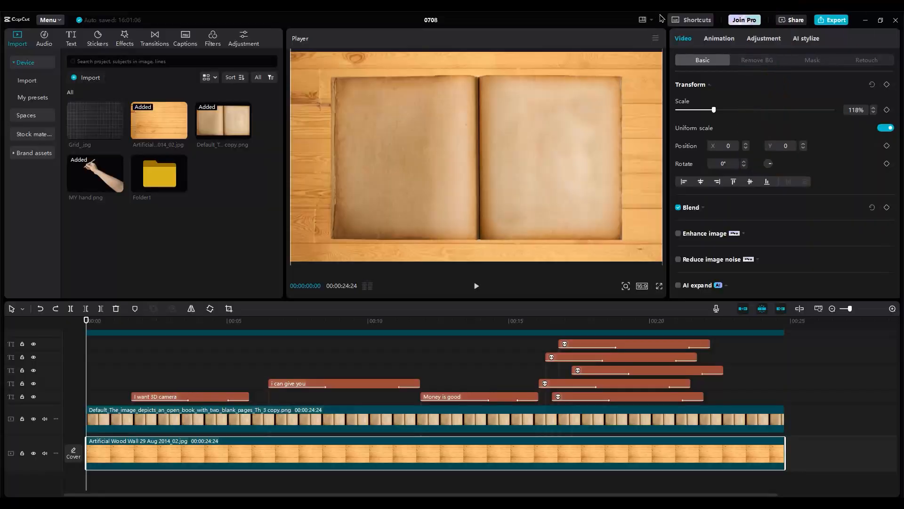
# - Lower the open-book image's Shadow to -23 and start a custom adjustment layer
pyautogui.click(762, 37)
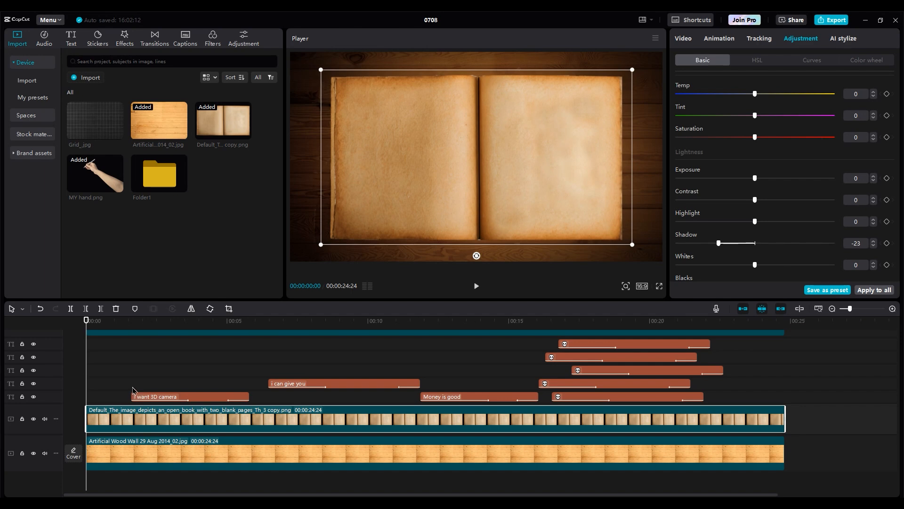
pyautogui.click(475, 286)
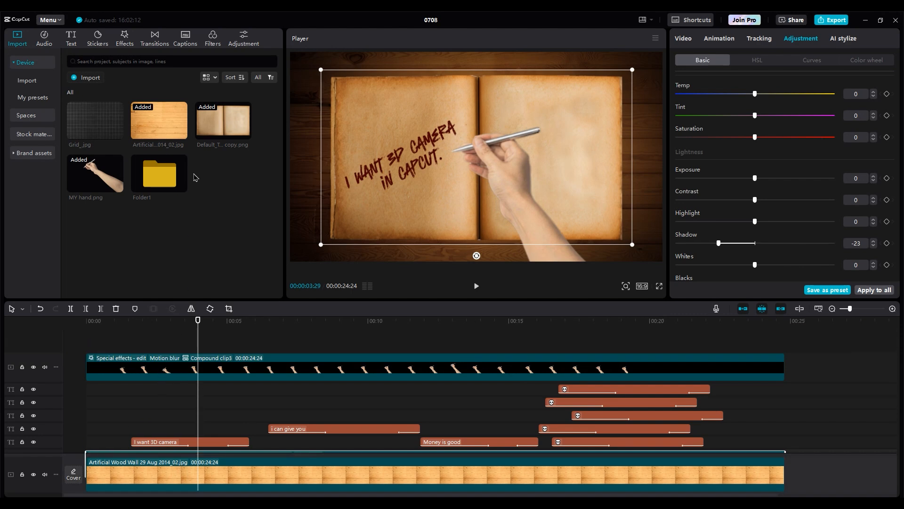
pyautogui.click(243, 37)
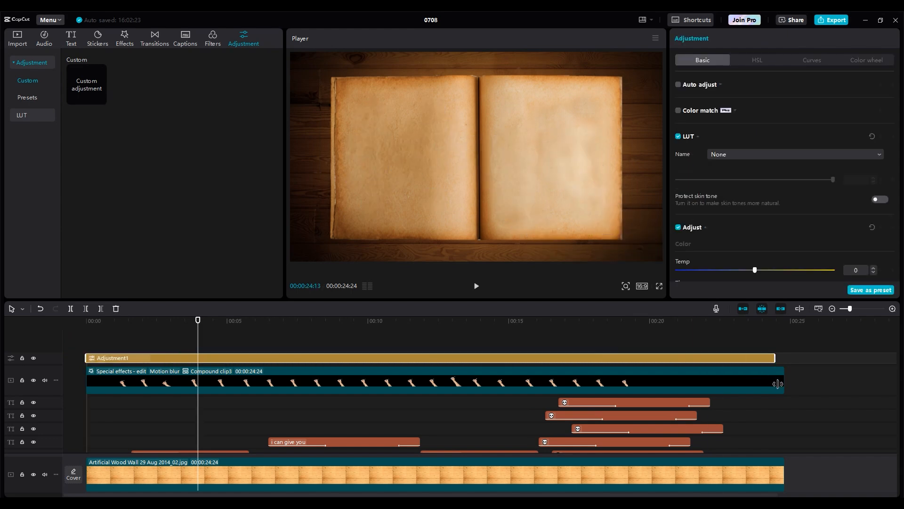
# - Grade the writing-hand compound clip with Highlight -36 and Clarity 46
pyautogui.scroll(-3)
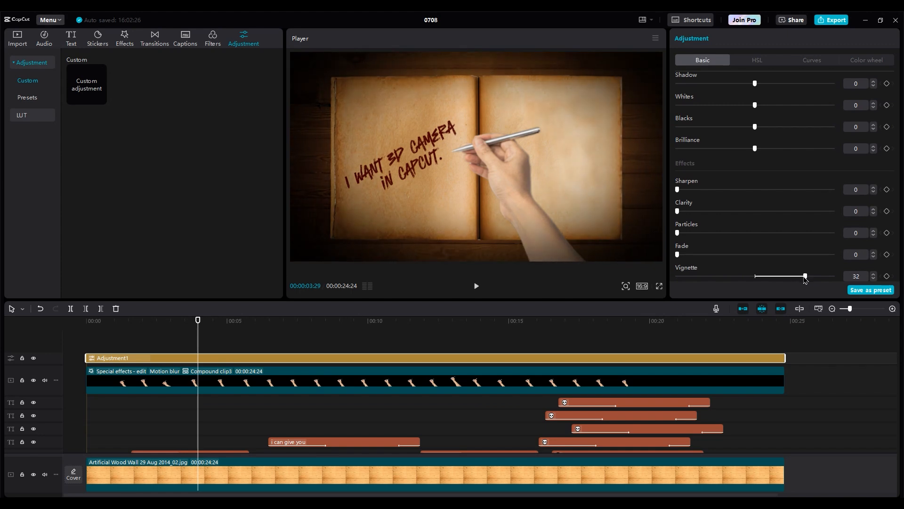
pyautogui.moveTo(680, 237)
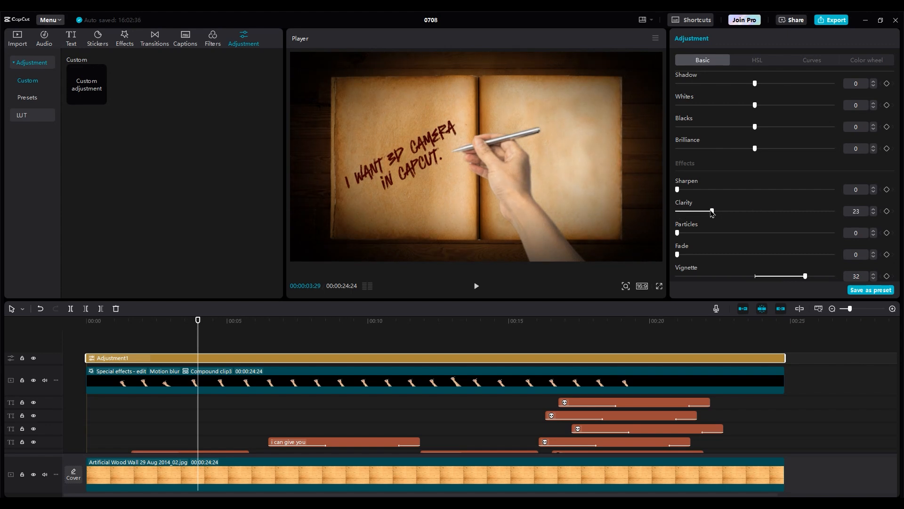
pyautogui.click(239, 381)
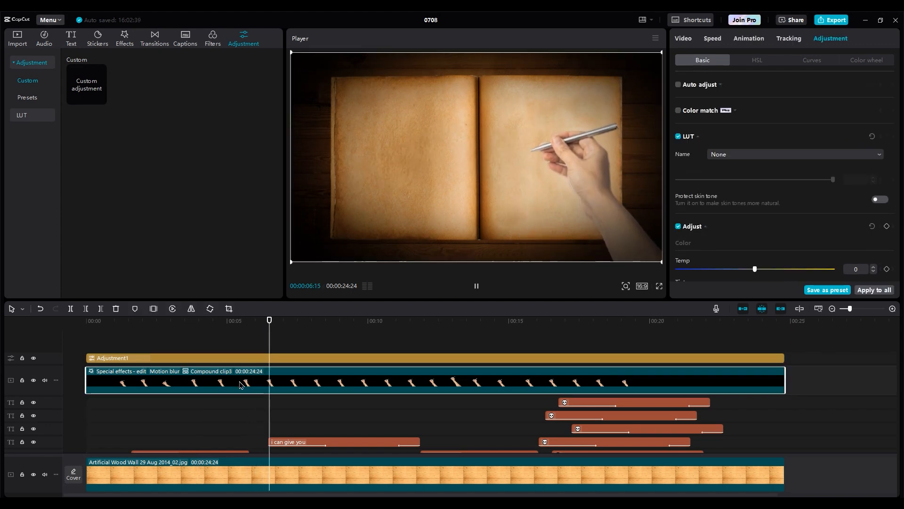
pyautogui.click(476, 285)
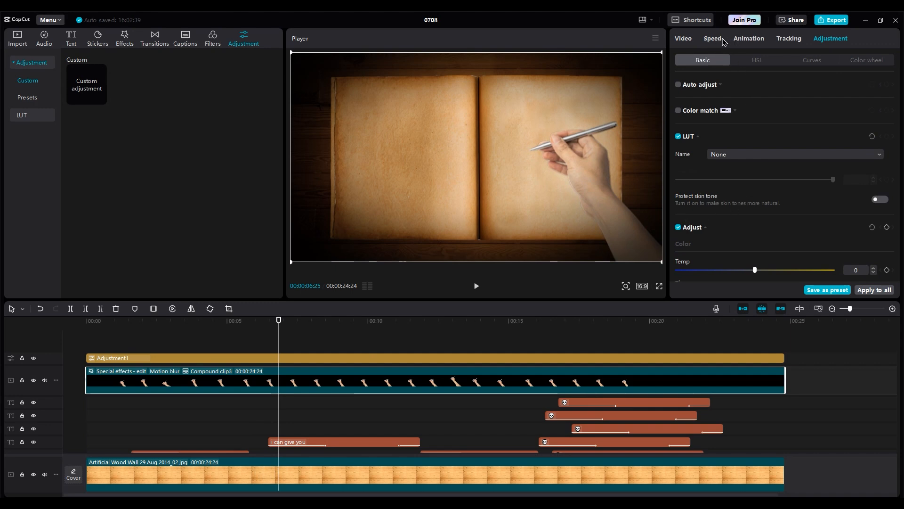
pyautogui.scroll(-3)
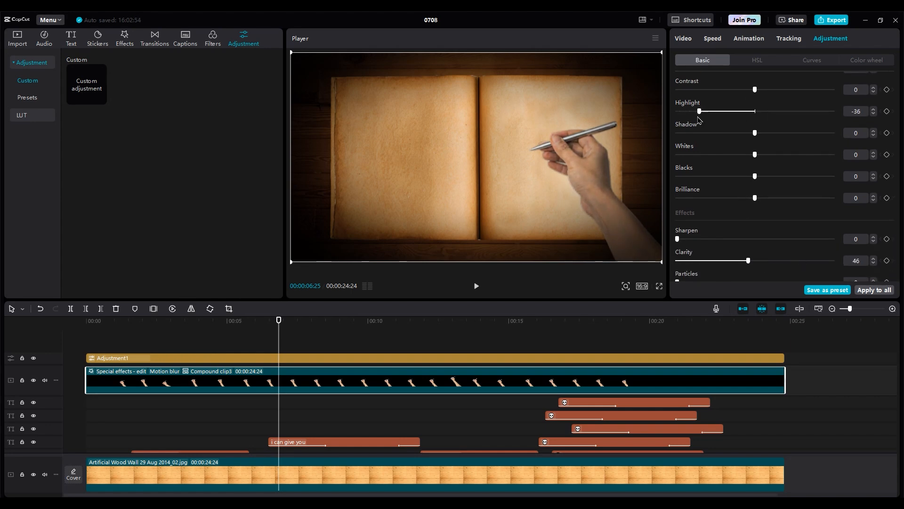
# - Copy the hand compound clip and paste a duplicate onto a new track
pyautogui.scroll(-3)
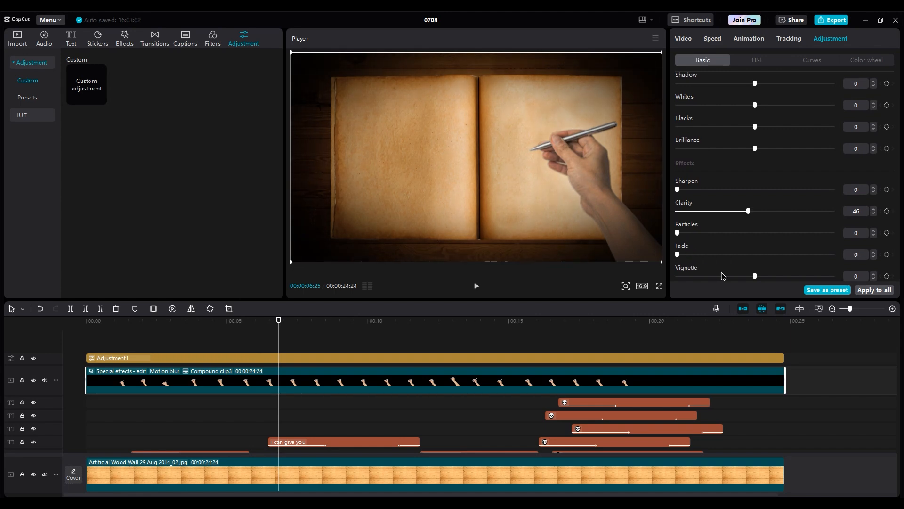
pyautogui.click(475, 285)
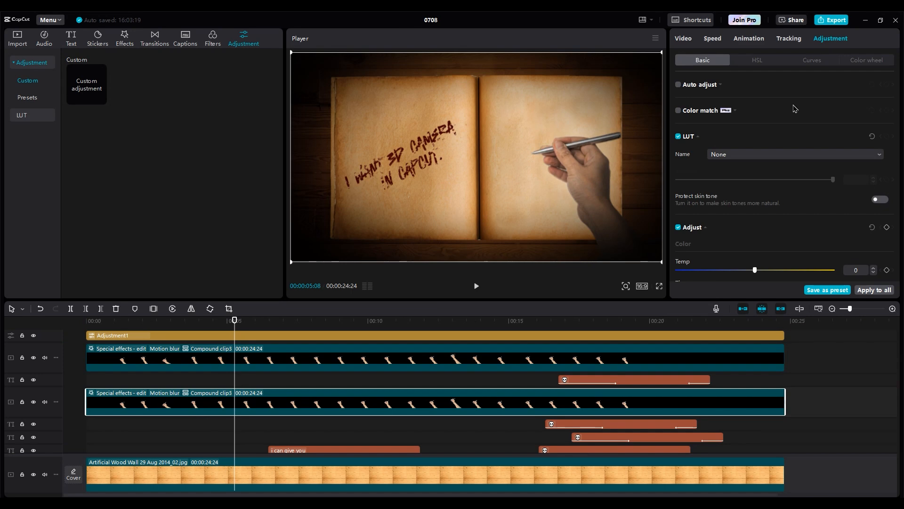
# - Set the duplicate hand's Exposure to -50, Blend mode Multiply and Opacity 89%
pyautogui.scroll(-3)
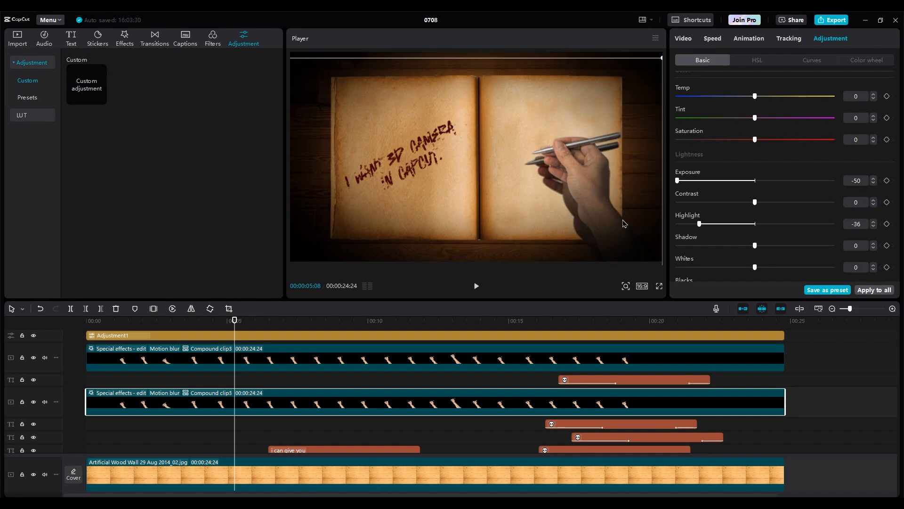
pyautogui.click(811, 59)
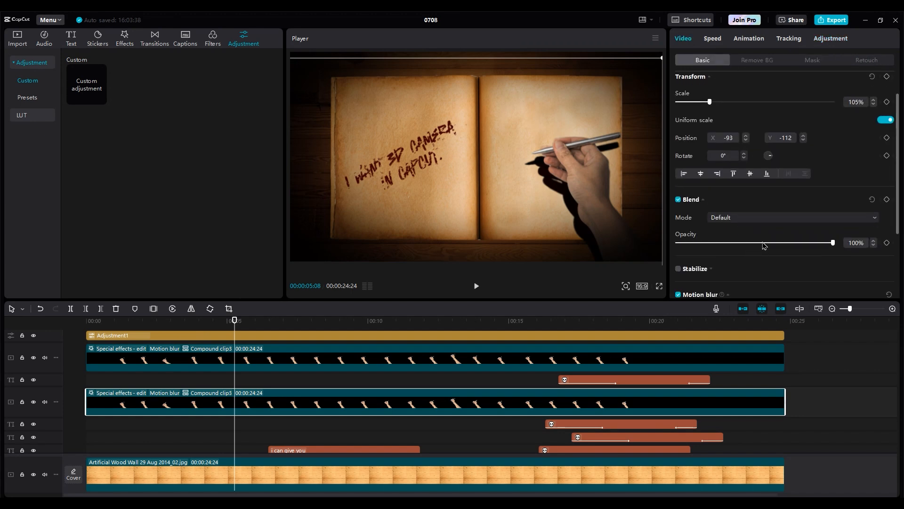
pyautogui.click(792, 216)
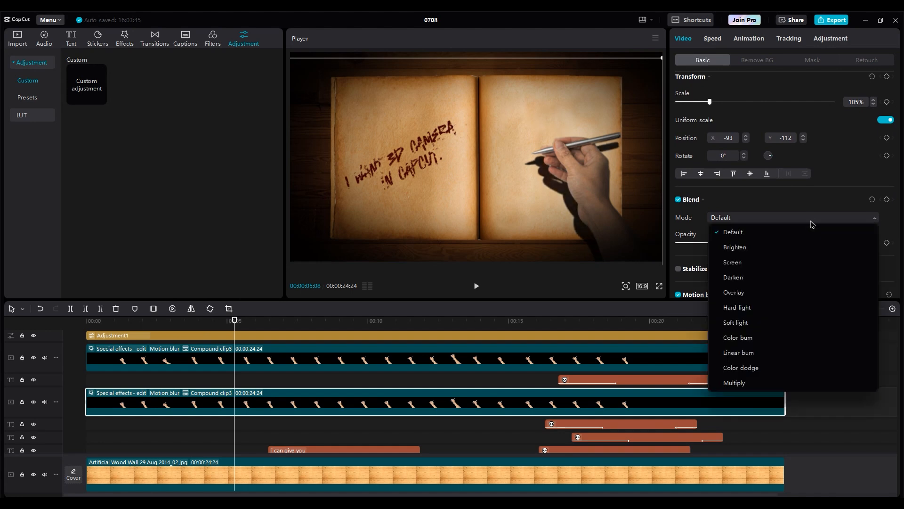
pyautogui.click(734, 383)
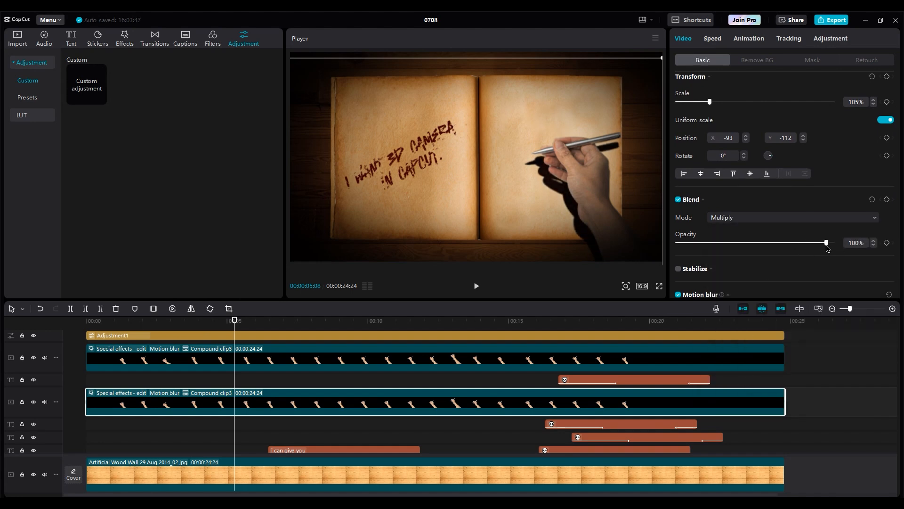
pyautogui.click(124, 37)
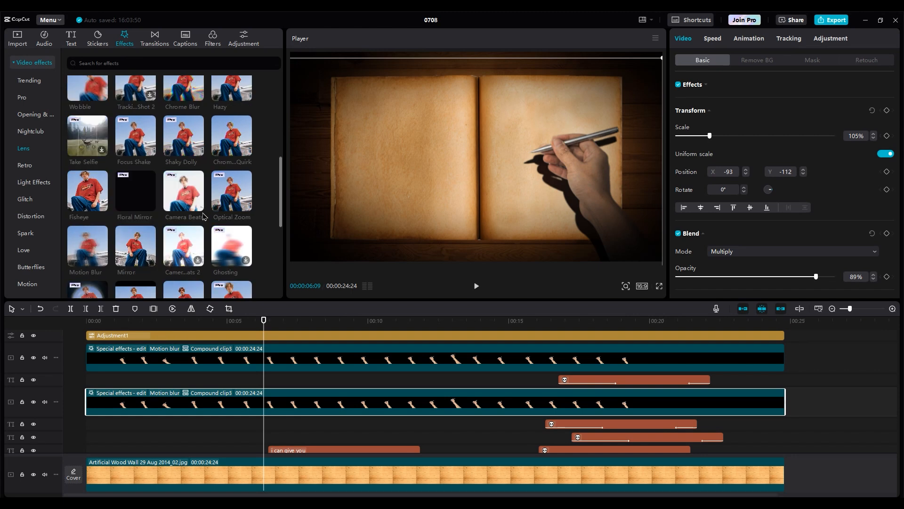
# - Set the shadow clip's Motion Blur to Horizontal 47 and Strength 85
pyautogui.doubleClick(86, 249)
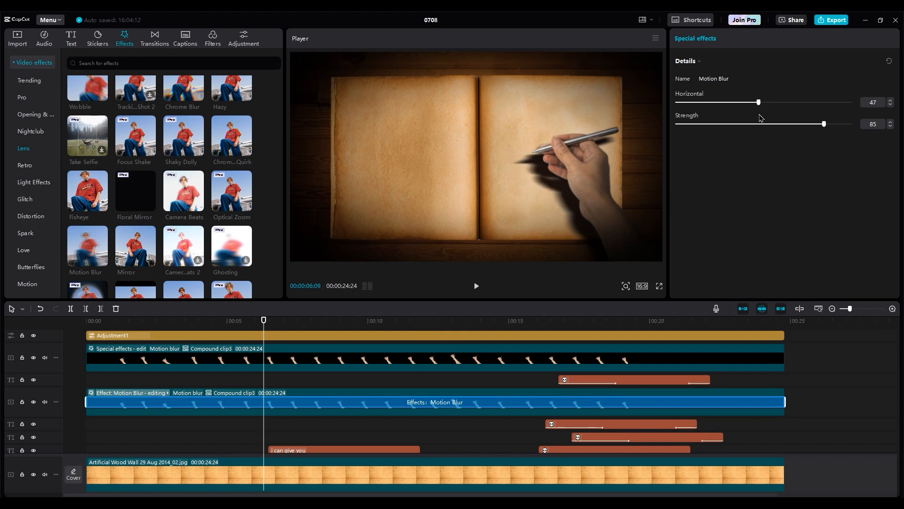
pyautogui.click(889, 99)
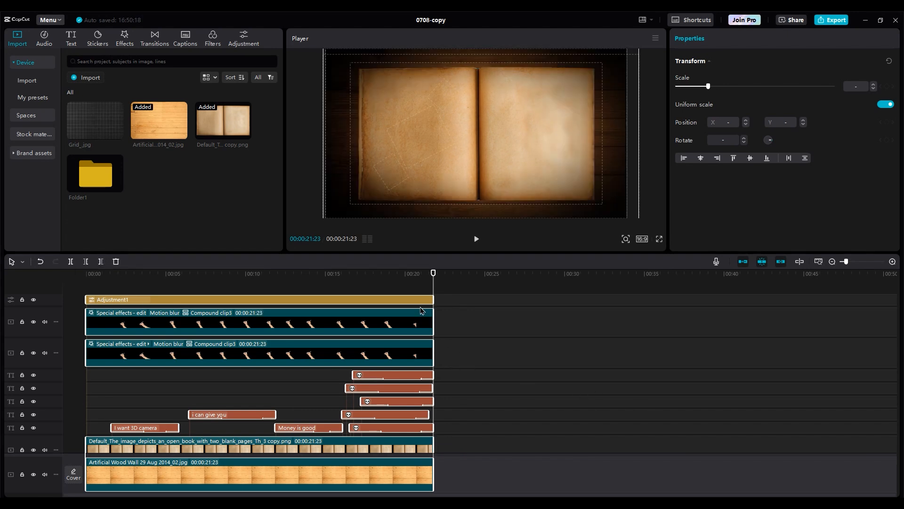
# - Extend background and adjustment to 31s and place pedi harry.png after the writing scene
pyautogui.click(230, 300)
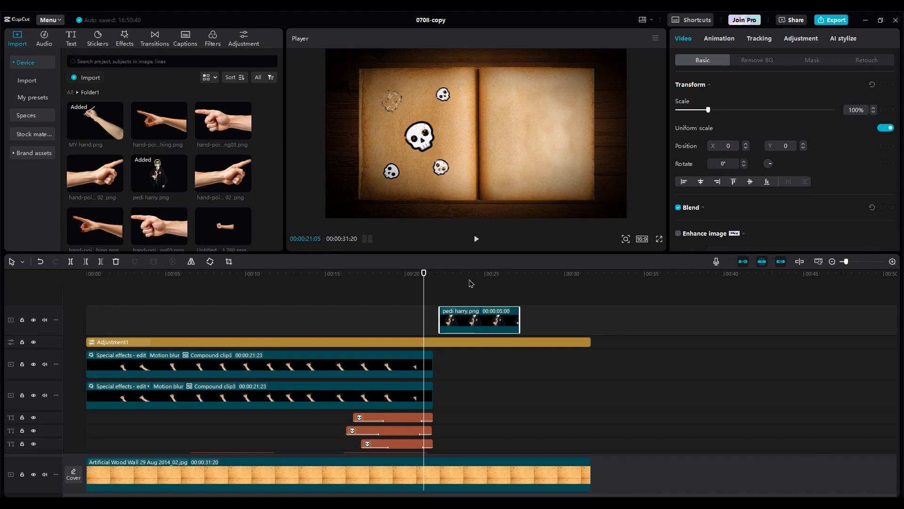
# - Scale the boy to 211% and keyframe his upward rise with an Ease Out 3 curve
pyautogui.click(474, 272)
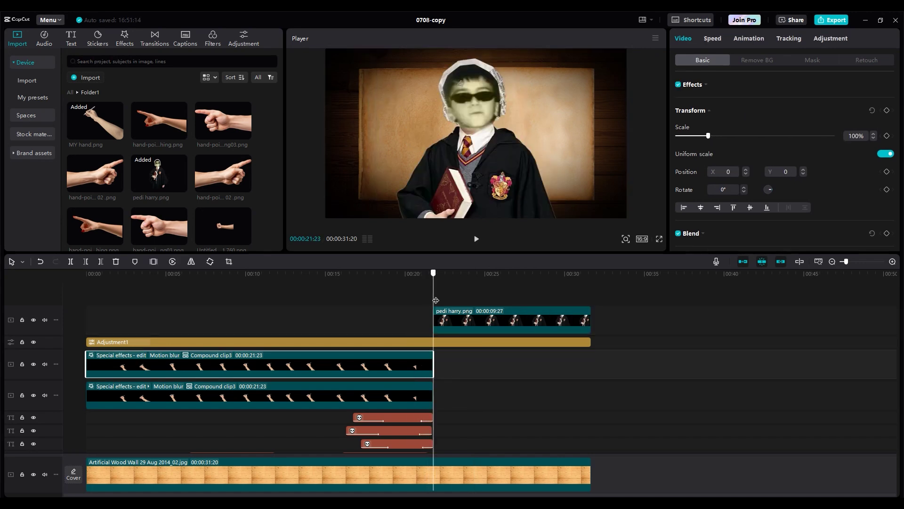
pyautogui.click(510, 320)
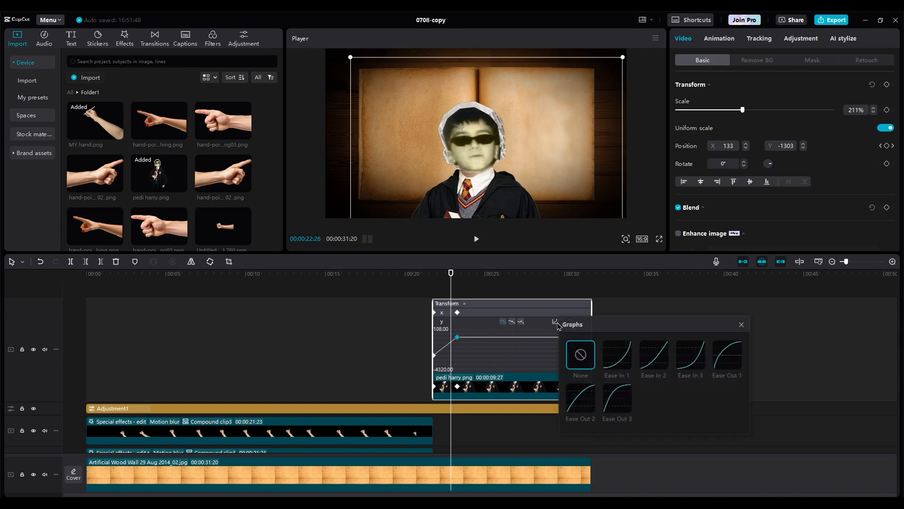
pyautogui.click(616, 401)
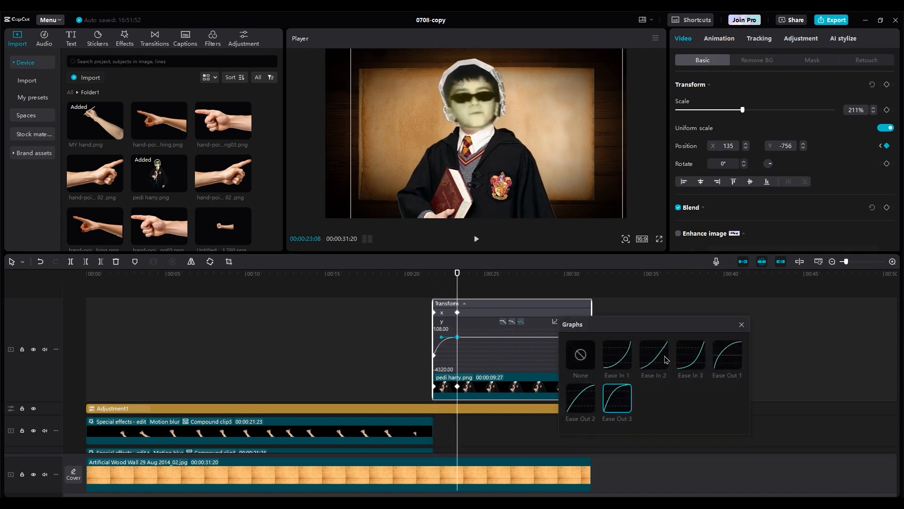
pyautogui.click(726, 354)
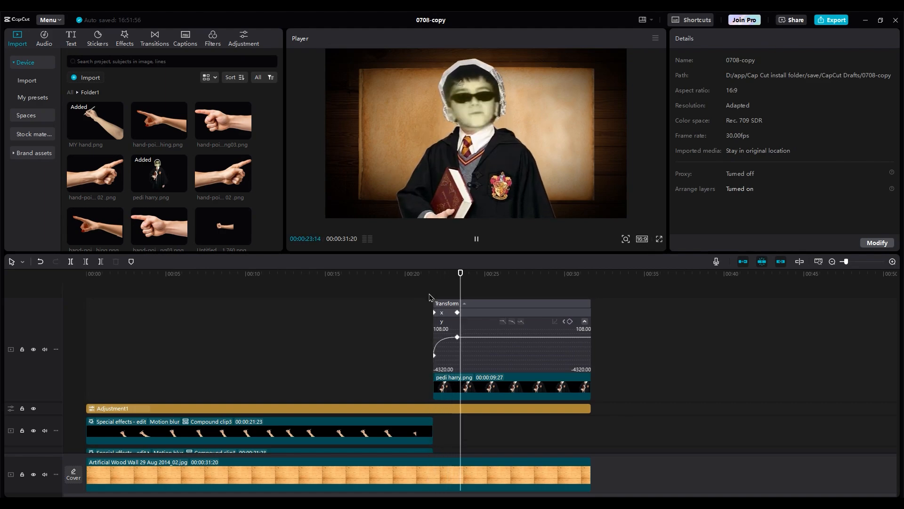
pyautogui.click(508, 320)
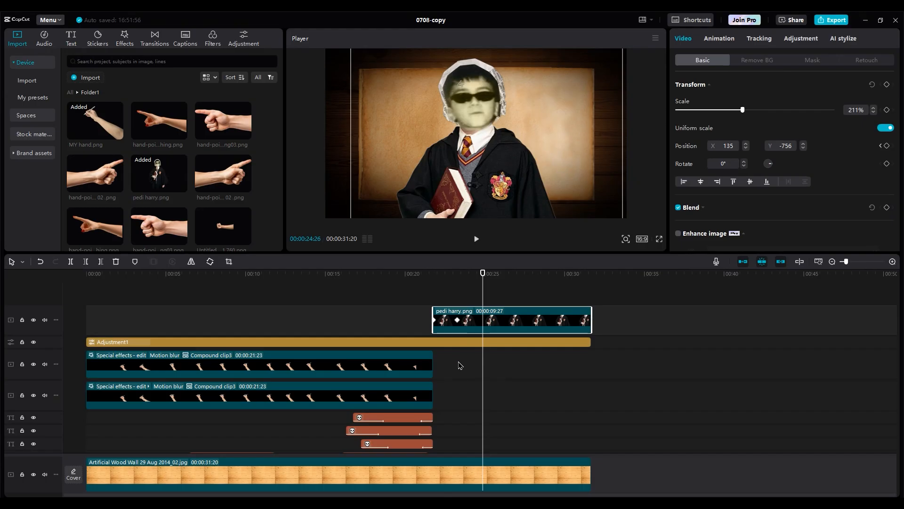
# - Place pointing-hand PNGs at 37% scale, rotating each to aim at the boy's face
pyautogui.click(355, 283)
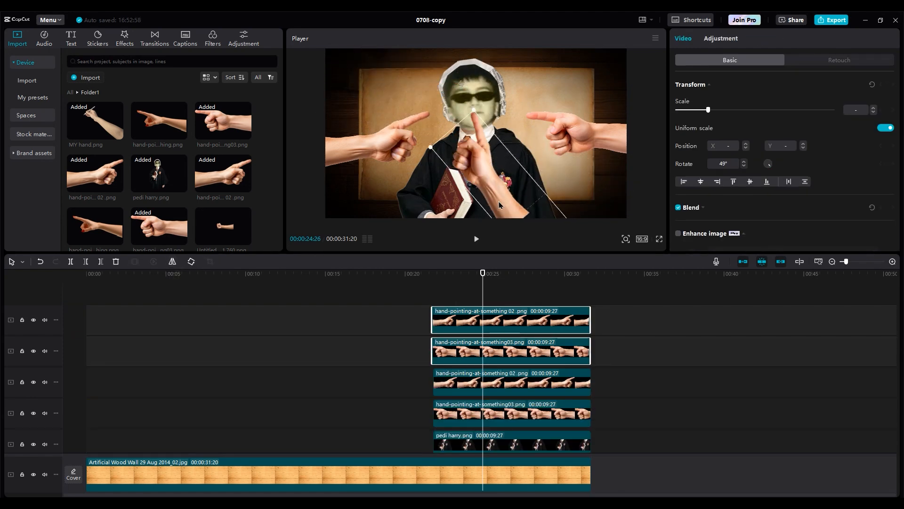
pyautogui.click(510, 381)
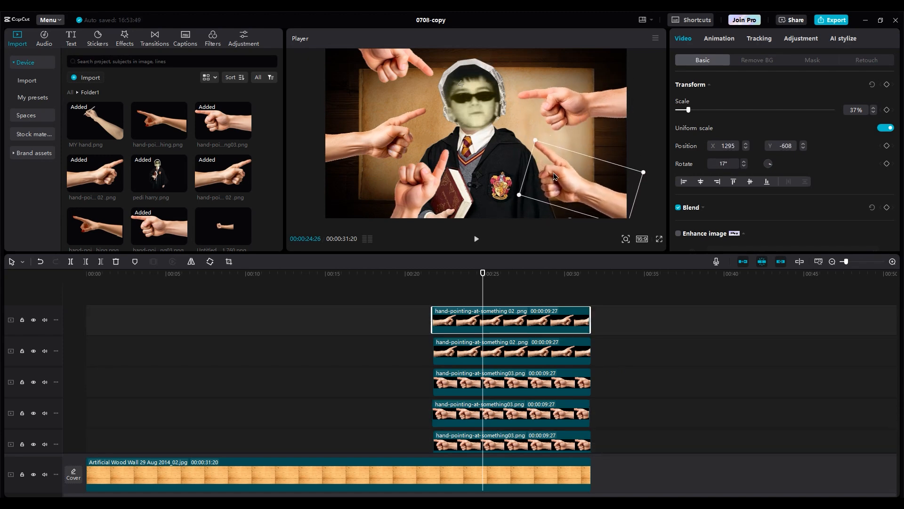
pyautogui.click(511, 382)
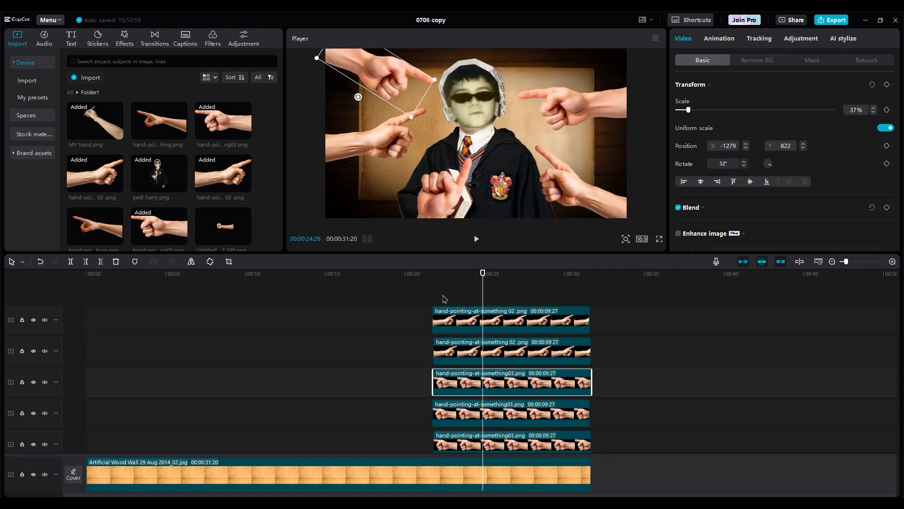
# - Keyframe the top pointing hand's position and rotation and preview its swing inward
pyautogui.click(511, 413)
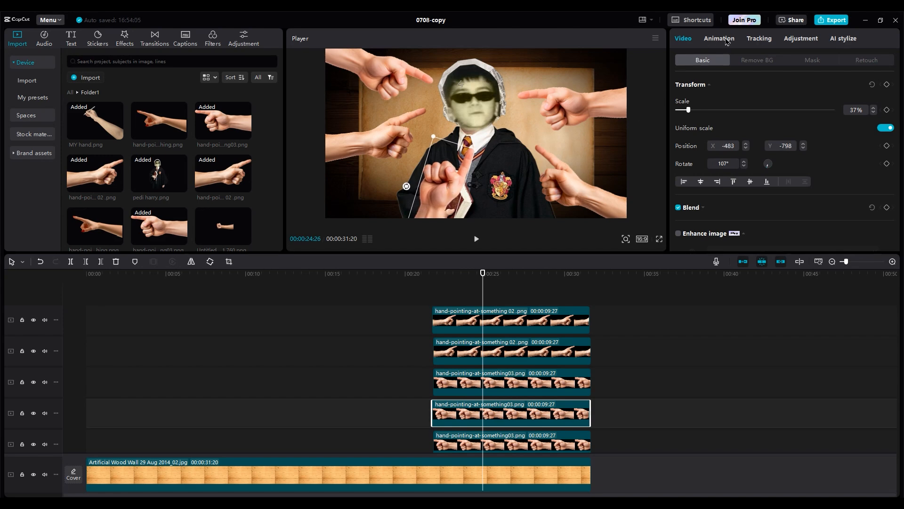
pyautogui.click(718, 38)
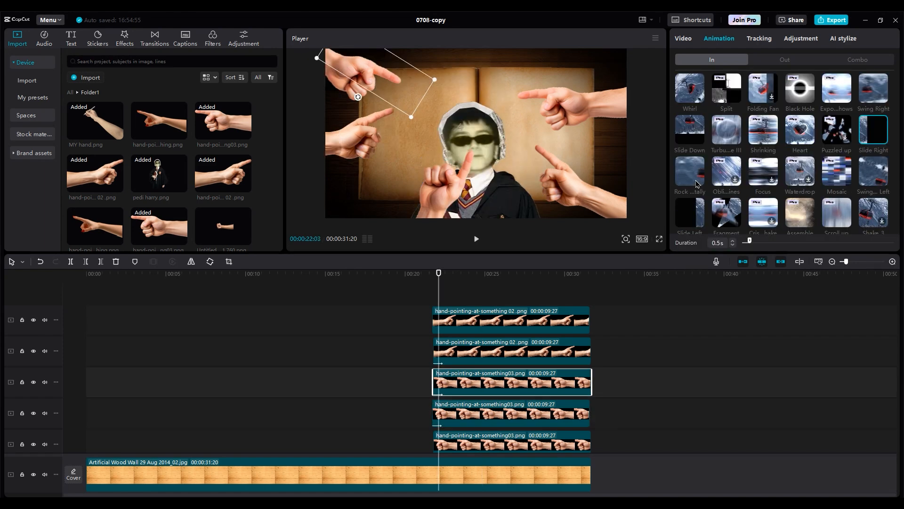
pyautogui.moveTo(690, 132)
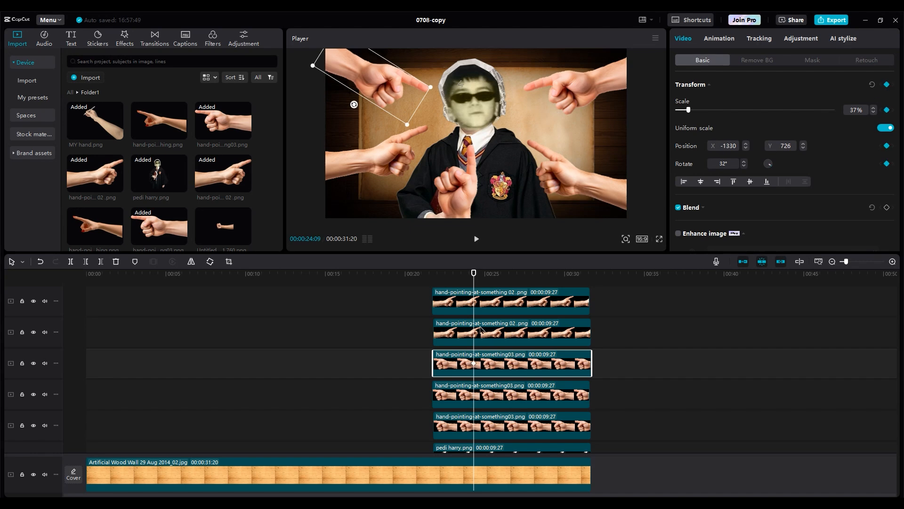
pyautogui.click(474, 239)
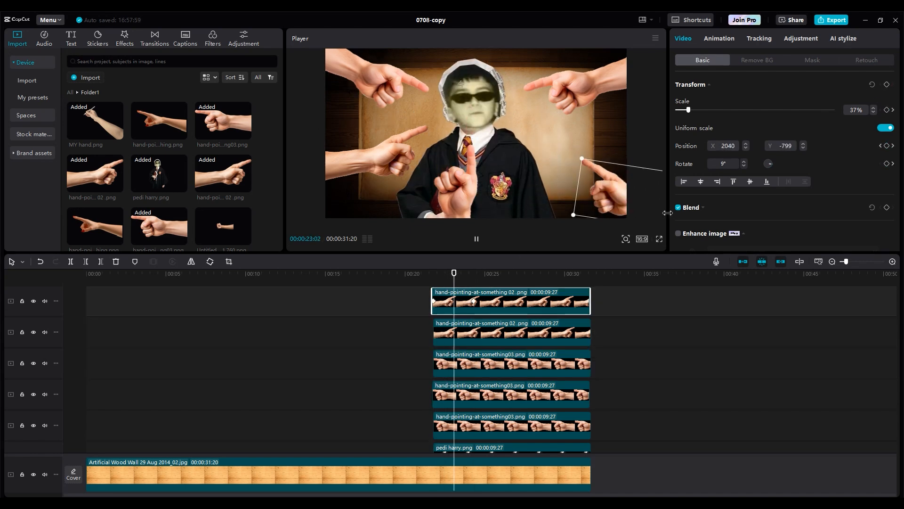
pyautogui.click(511, 362)
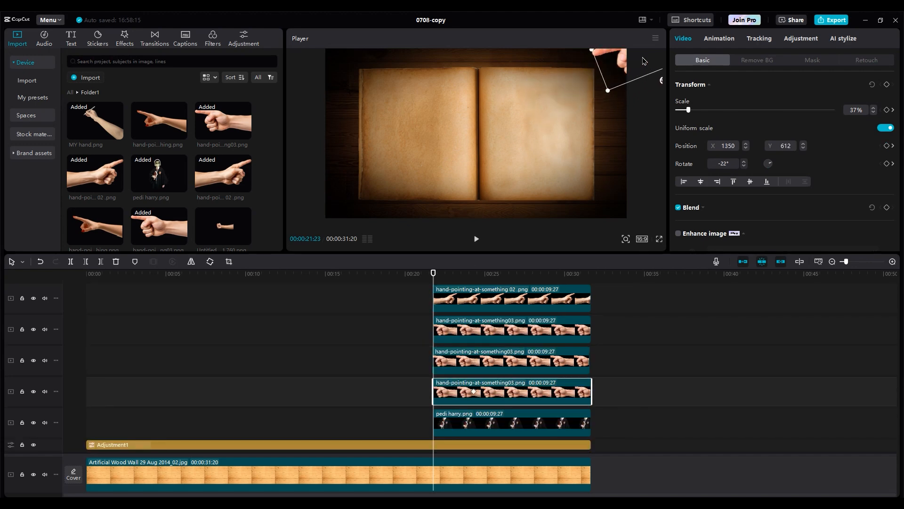
pyautogui.click(476, 238)
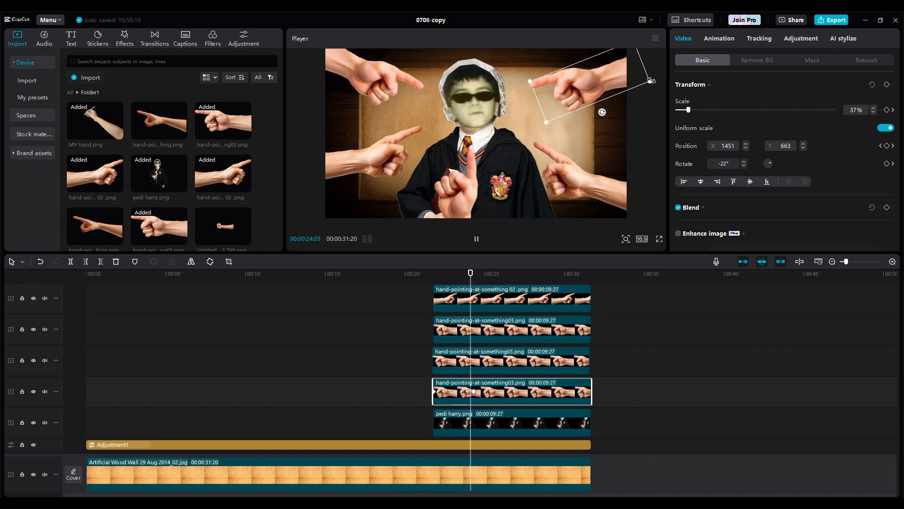
# - Show the keyframe animation on two hand clips, then preview the final swing
pyautogui.rightClick(510, 391)
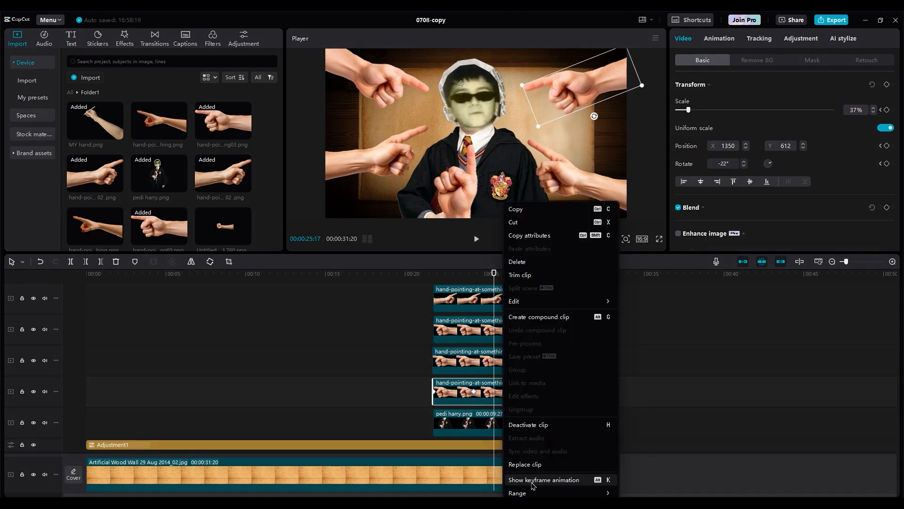
pyautogui.click(543, 479)
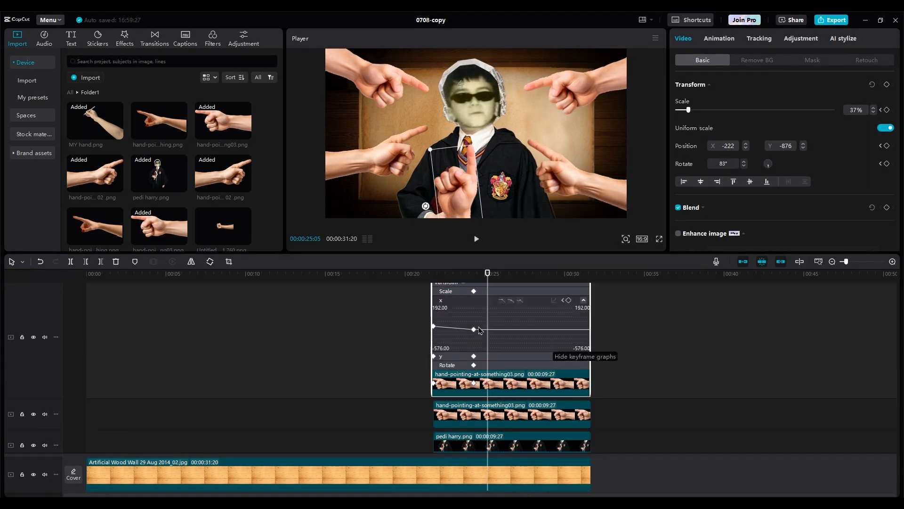
pyautogui.rightClick(473, 383)
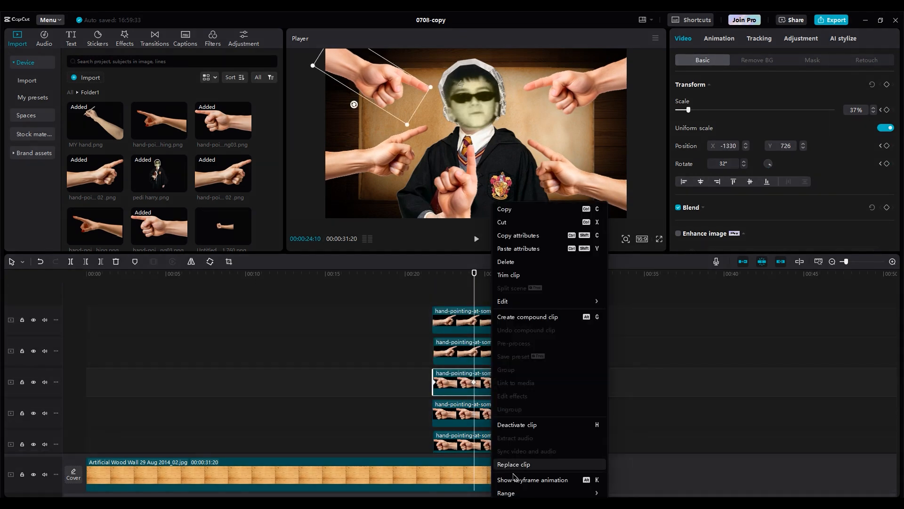
pyautogui.click(532, 479)
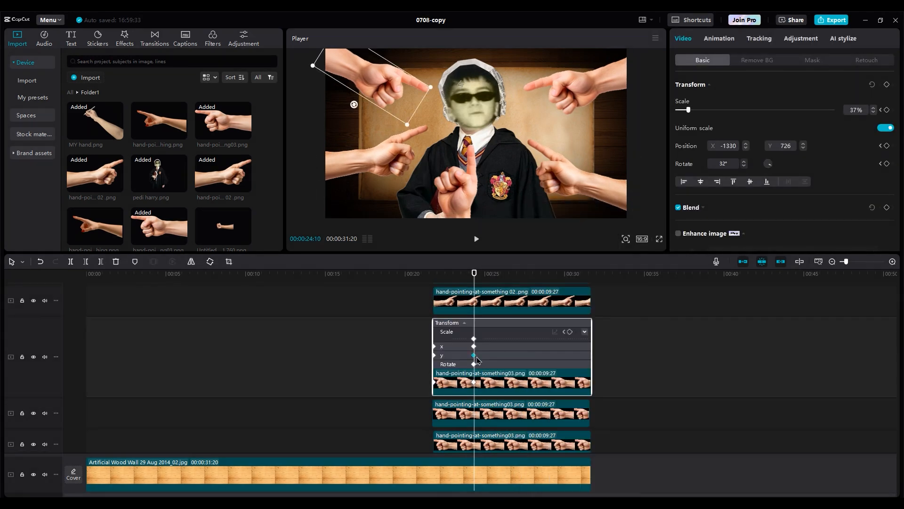
pyautogui.click(476, 238)
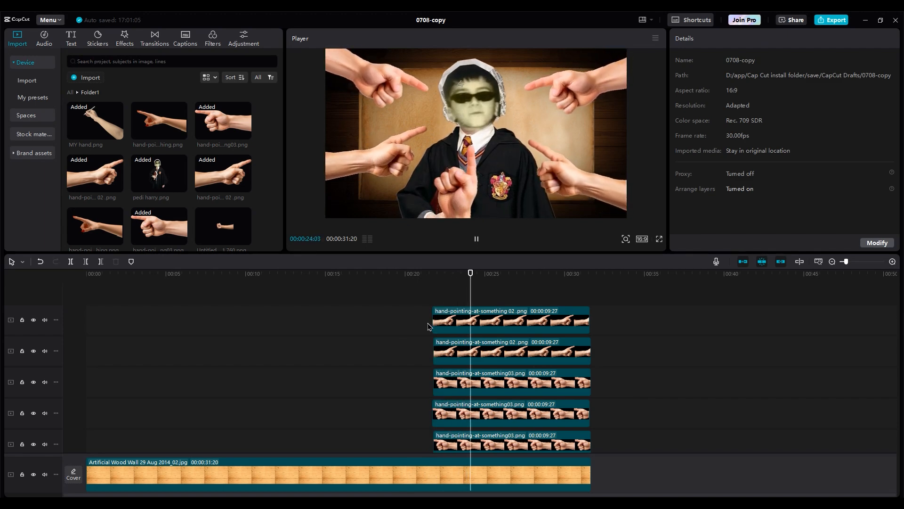
# - Wrap a pointing-hand clip as a compound clip and open it to check its contents
pyautogui.click(476, 238)
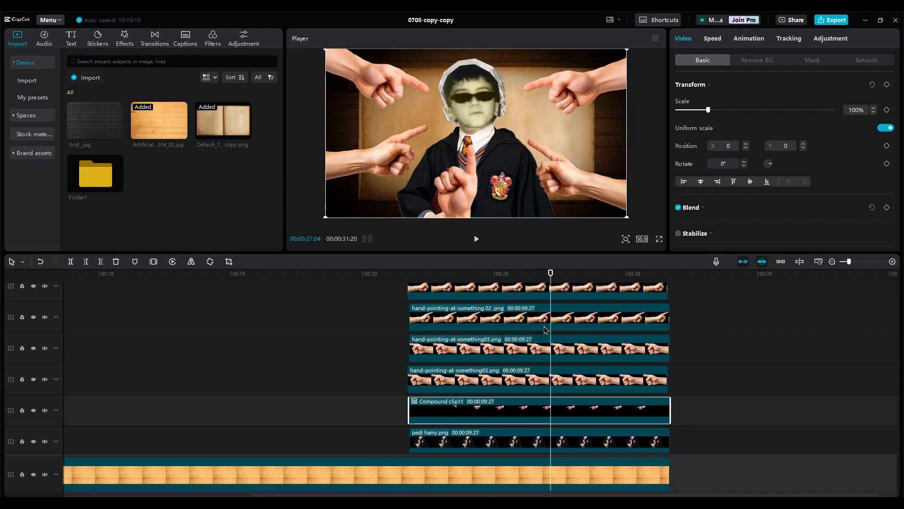
pyautogui.moveTo(466, 414)
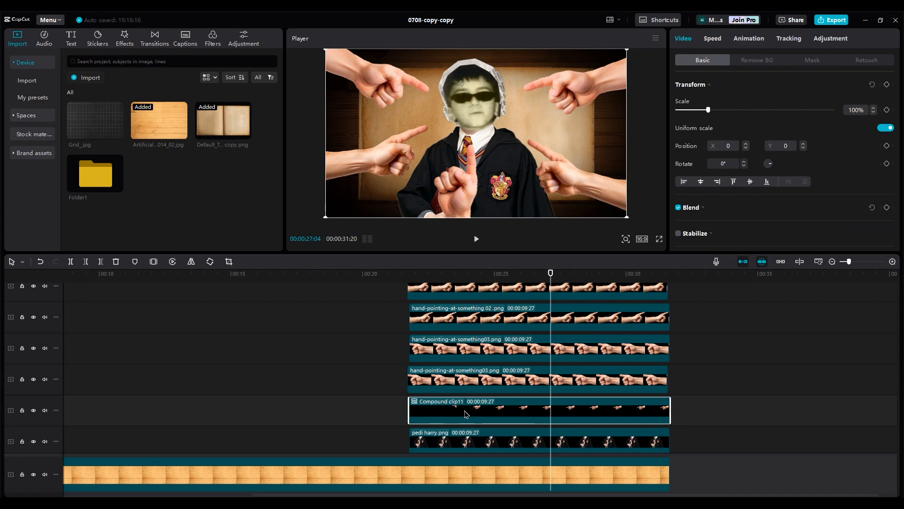
pyautogui.doubleClick(466, 409)
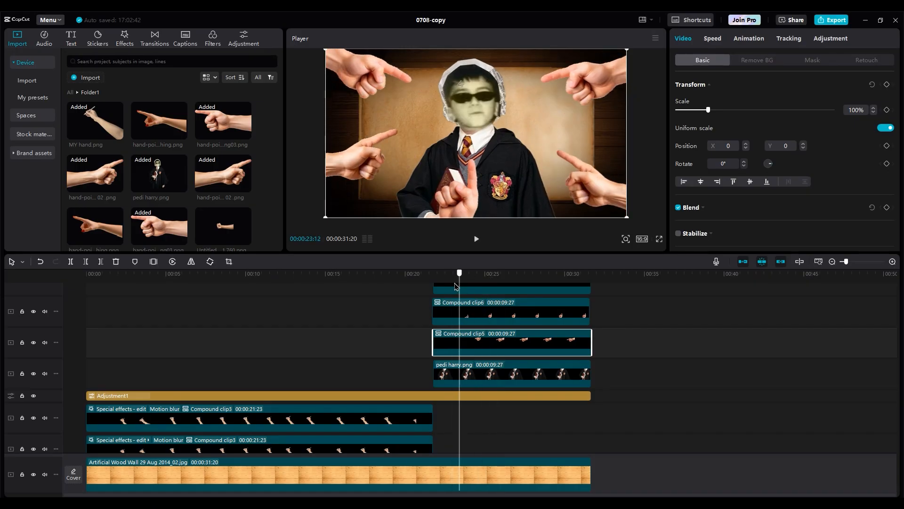
# - Find Play Pendulum under Video effects > Nightclub and adjust it on Compound clip5
pyautogui.click(124, 38)
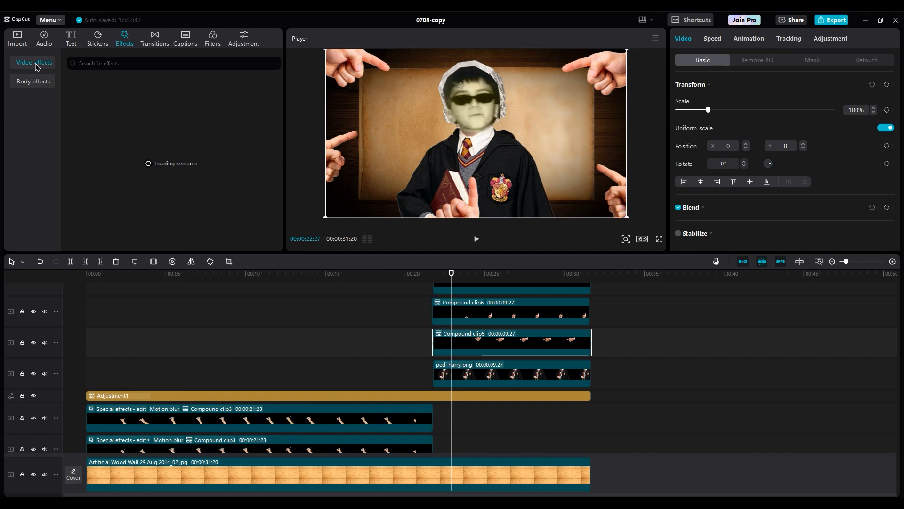
pyautogui.click(34, 62)
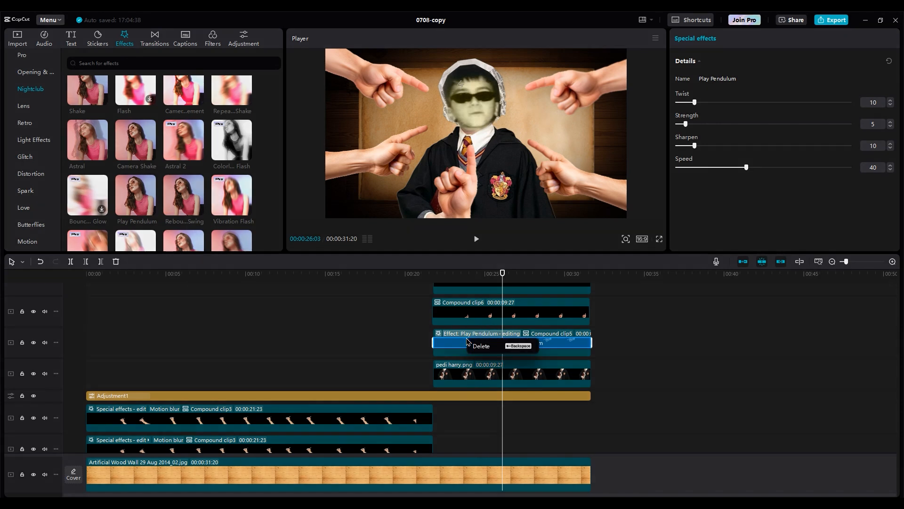
pyautogui.rightClick(467, 340)
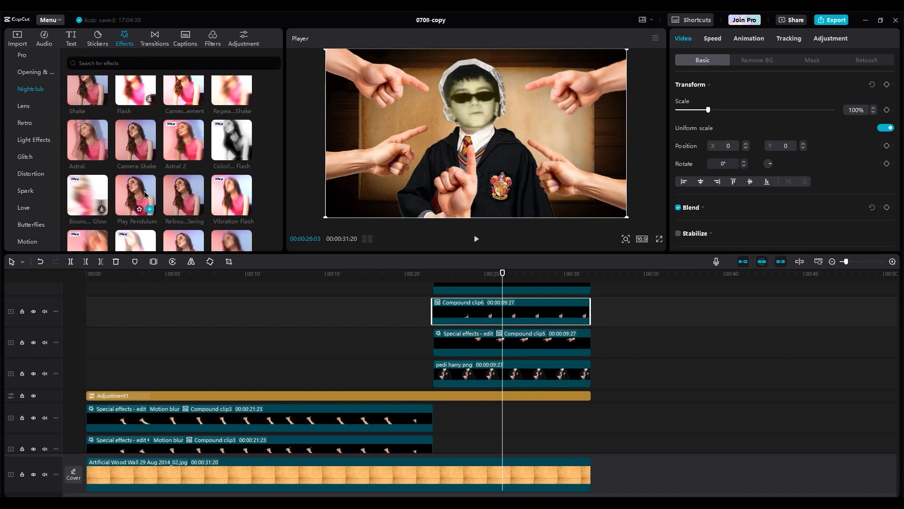
# - Apply Play Pendulum to the next hand clips, moving on to Compound clip8
pyautogui.doubleClick(135, 196)
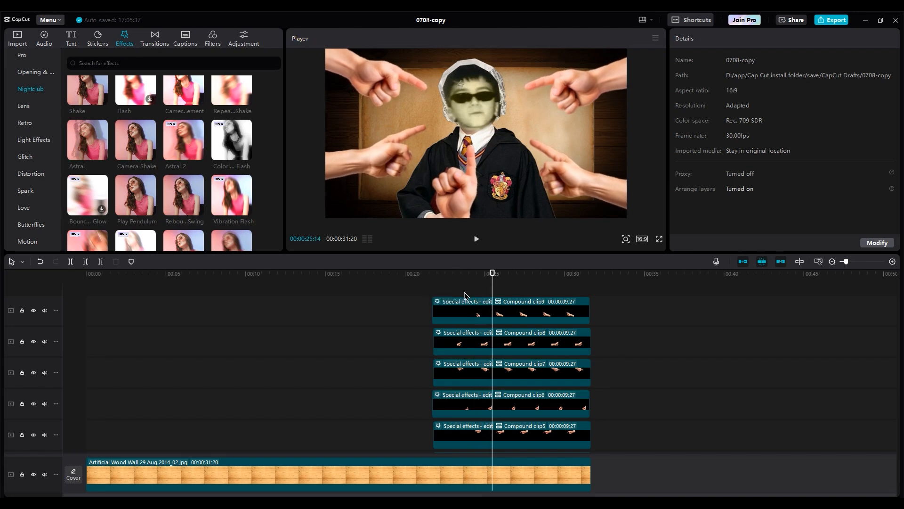
pyautogui.click(476, 238)
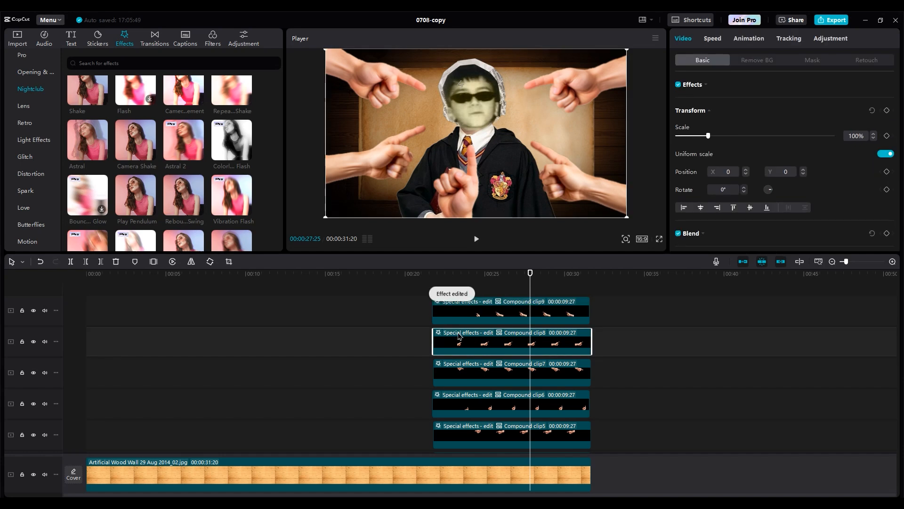
pyautogui.click(511, 372)
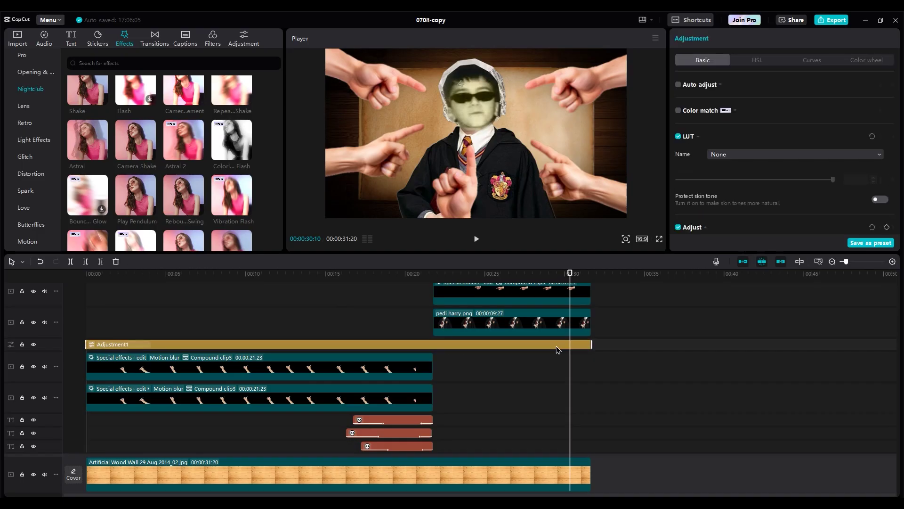
# - Split Adjustment1 at 00:00:21:23 where the hand clips begin, selecting the later piece
pyautogui.click(433, 272)
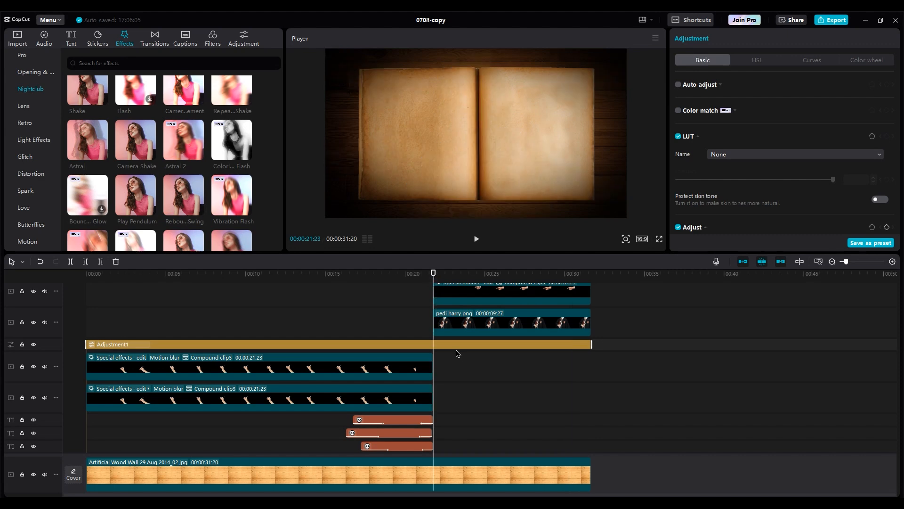
pyautogui.click(475, 238)
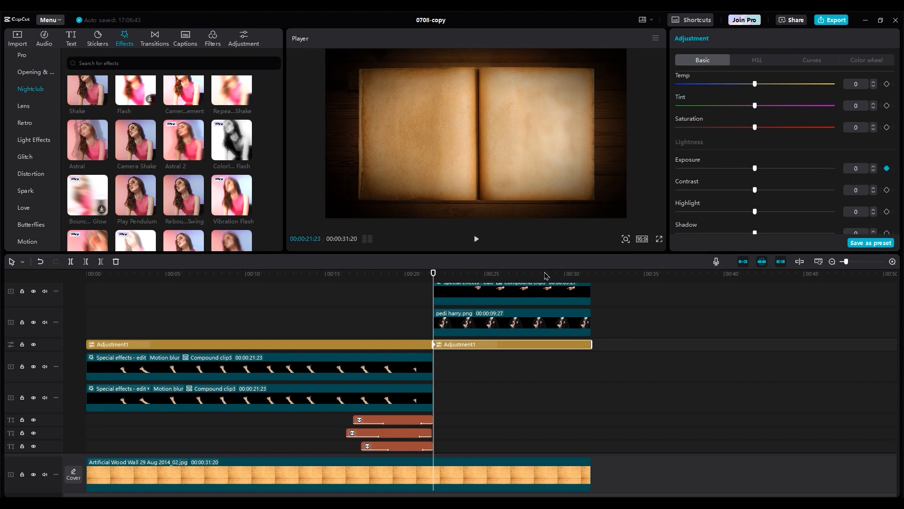
pyautogui.click(468, 273)
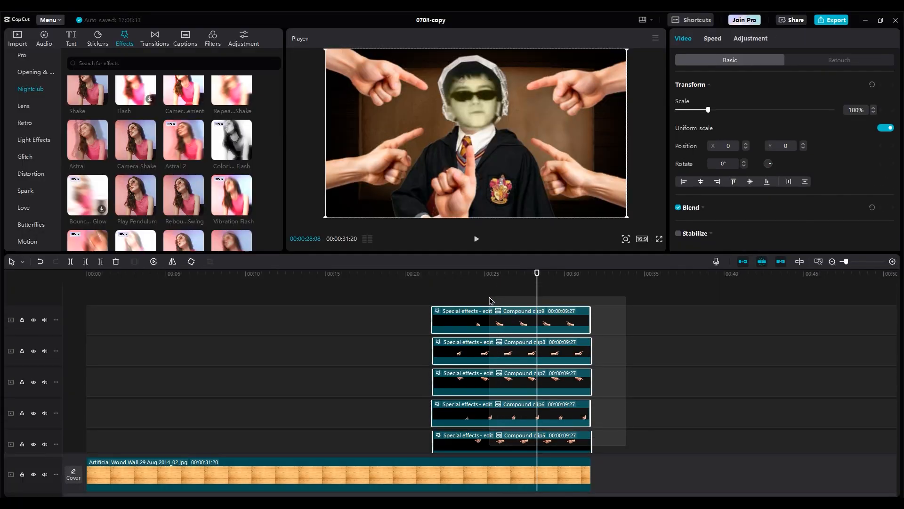
# - Set Highlight -8, Brilliance -12, Sharpen 5, Clarity 33 and Vignette 14 on the hand clips
pyautogui.click(751, 38)
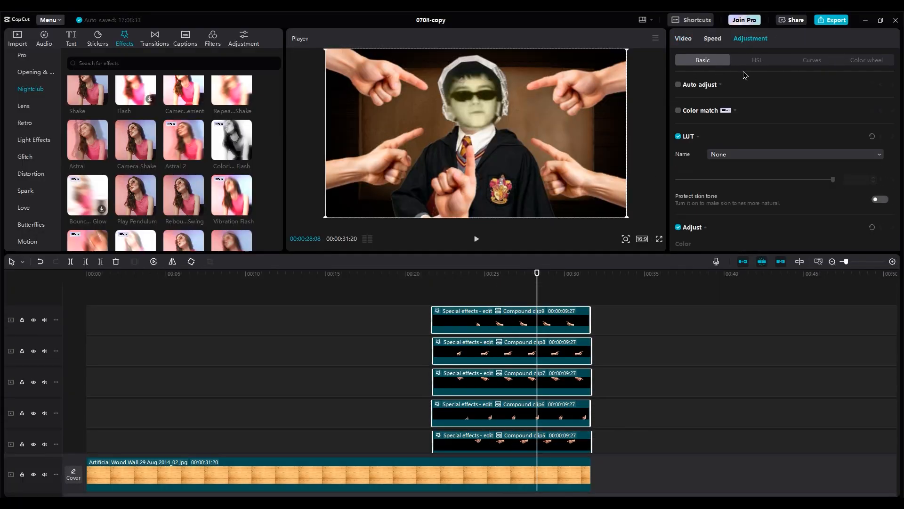
pyautogui.scroll(-3)
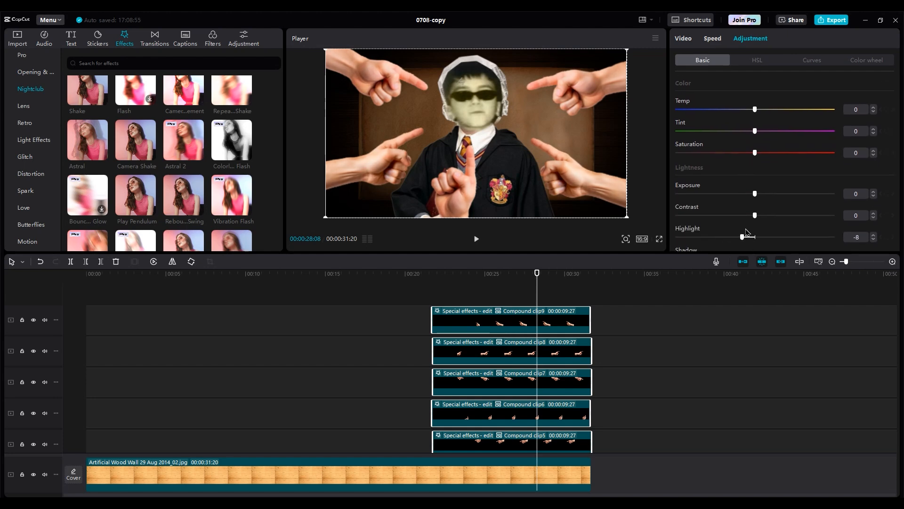
pyautogui.scroll(-3)
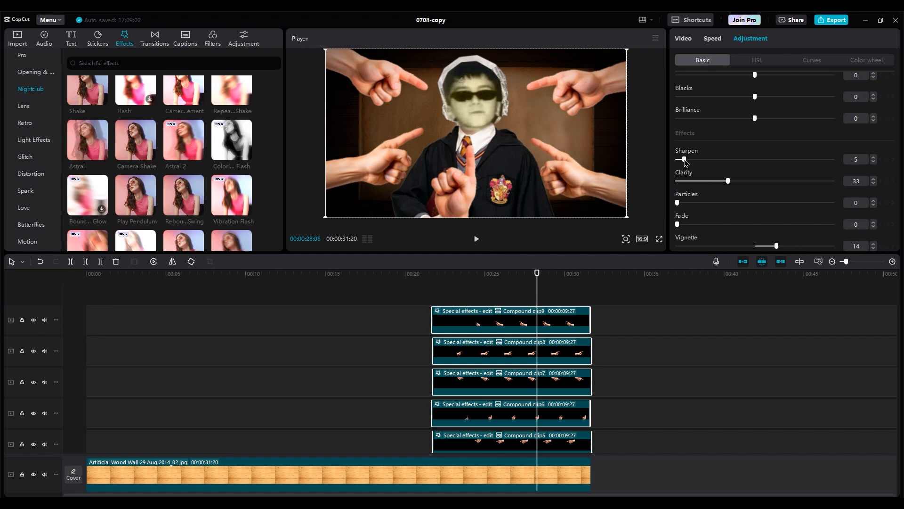
pyautogui.scroll(3)
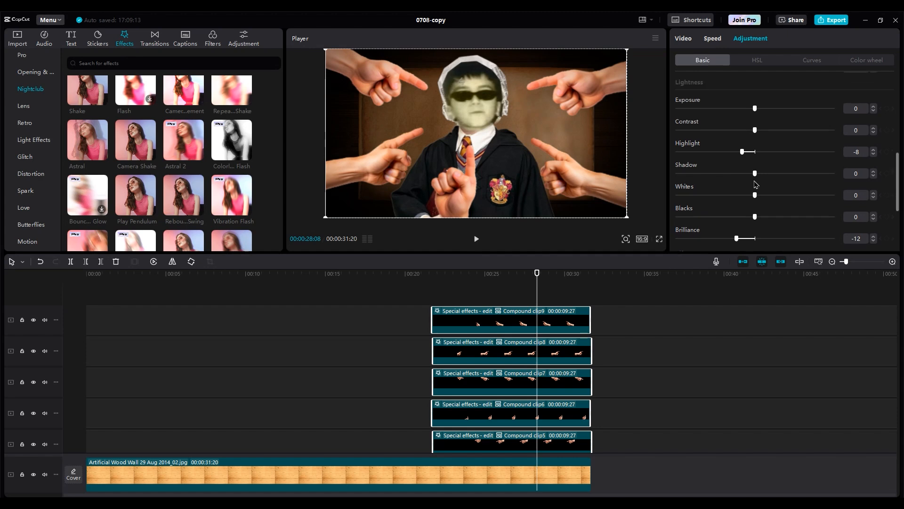
pyautogui.scroll(3)
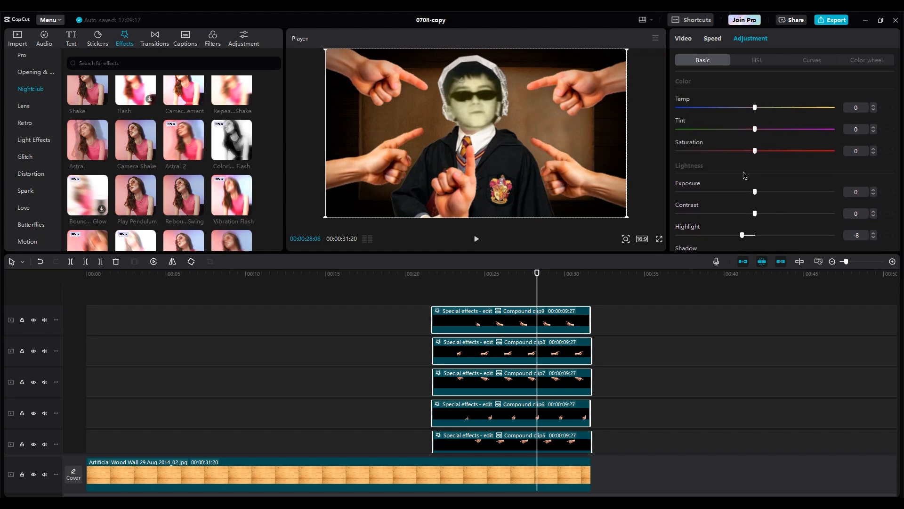